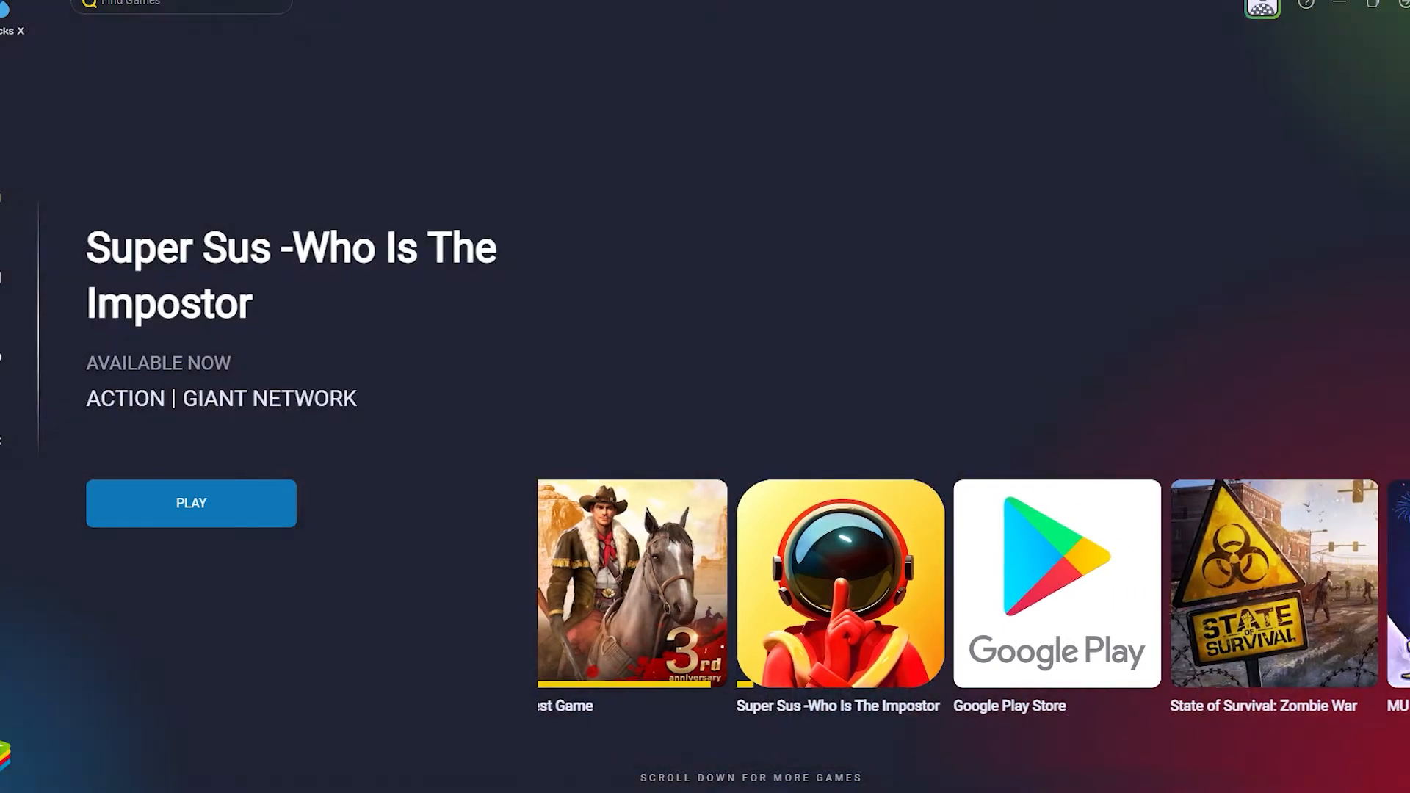
# Browse the featured games carousel, previewing State of Survival and Never After, then reach the player home screen
pyautogui.hscroll(-3)
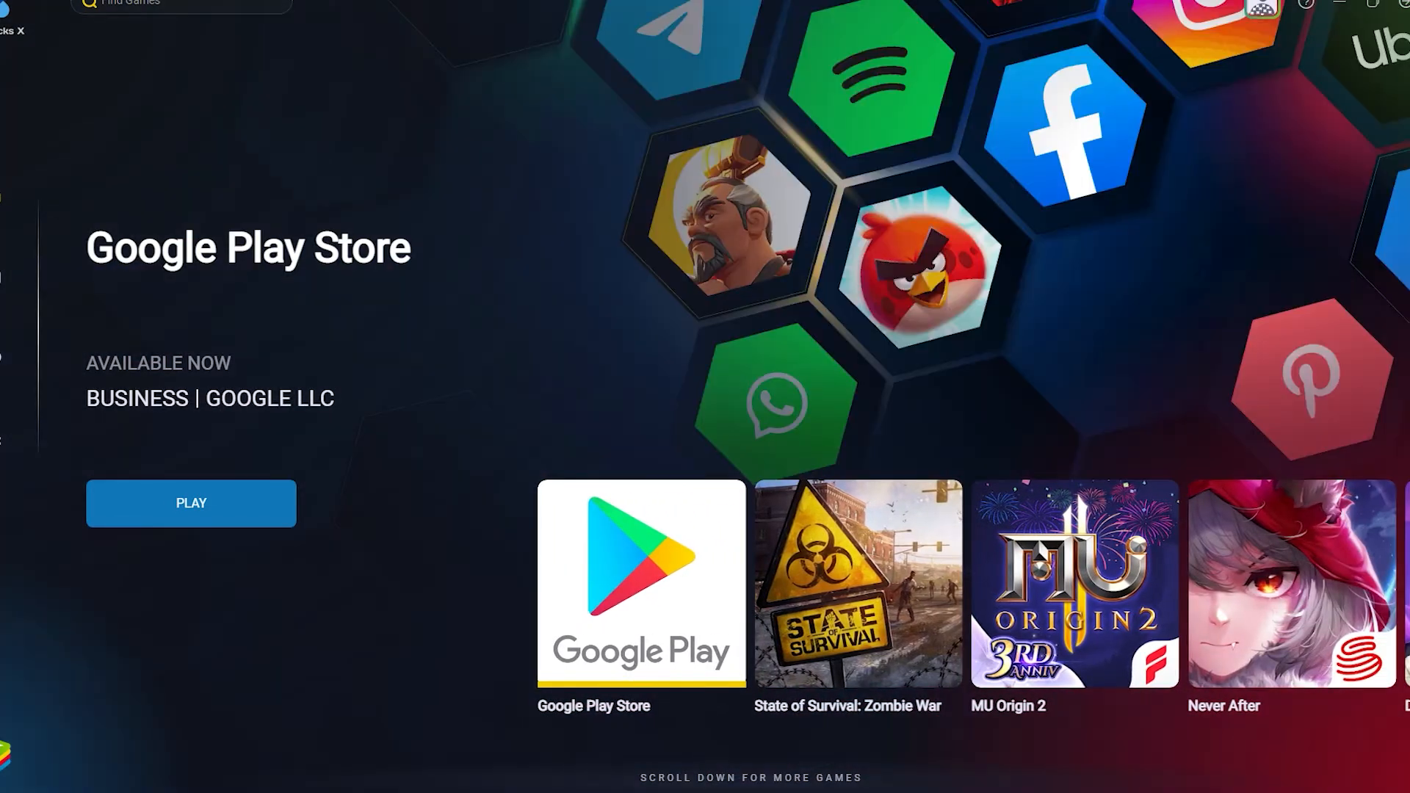
pyautogui.click(856, 582)
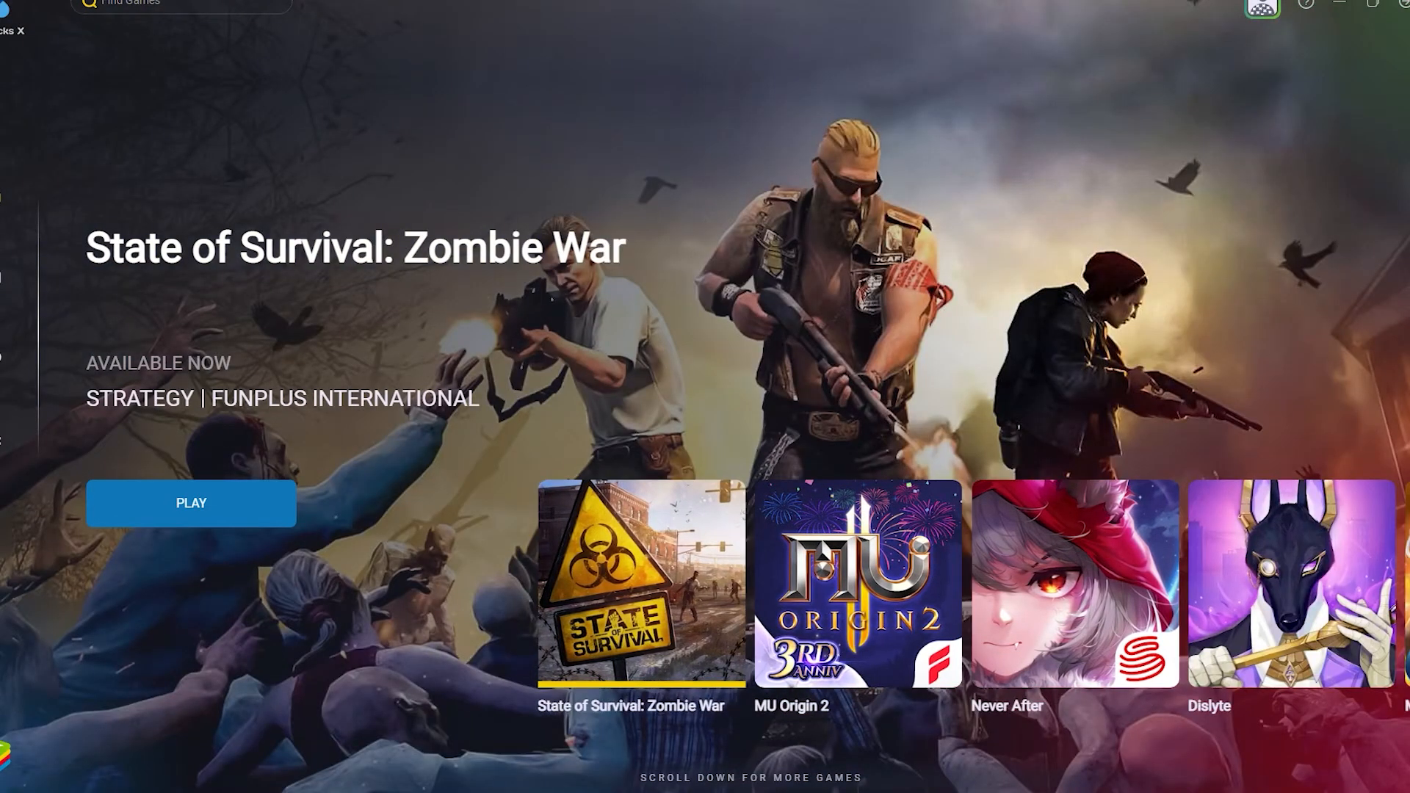
pyautogui.click(854, 583)
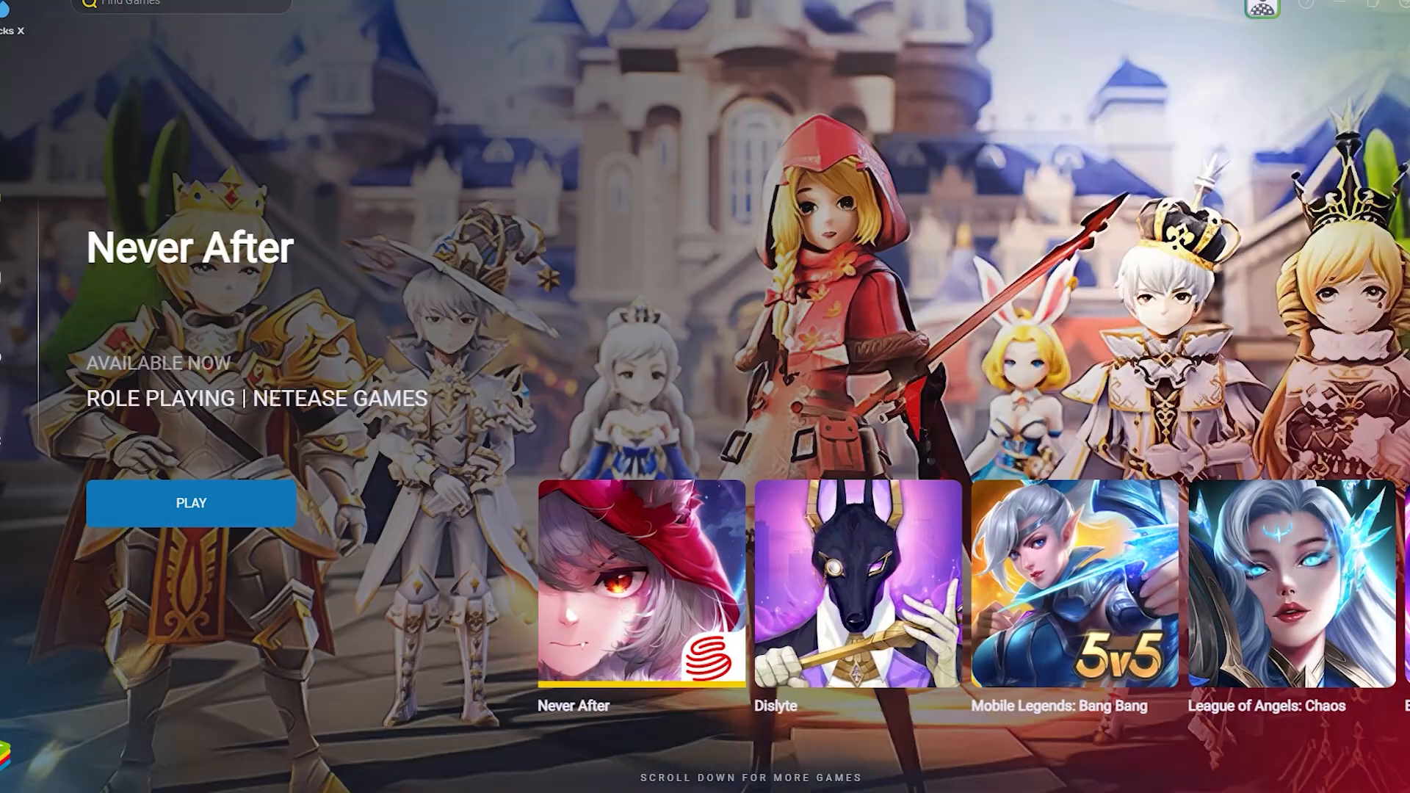
pyautogui.click(857, 583)
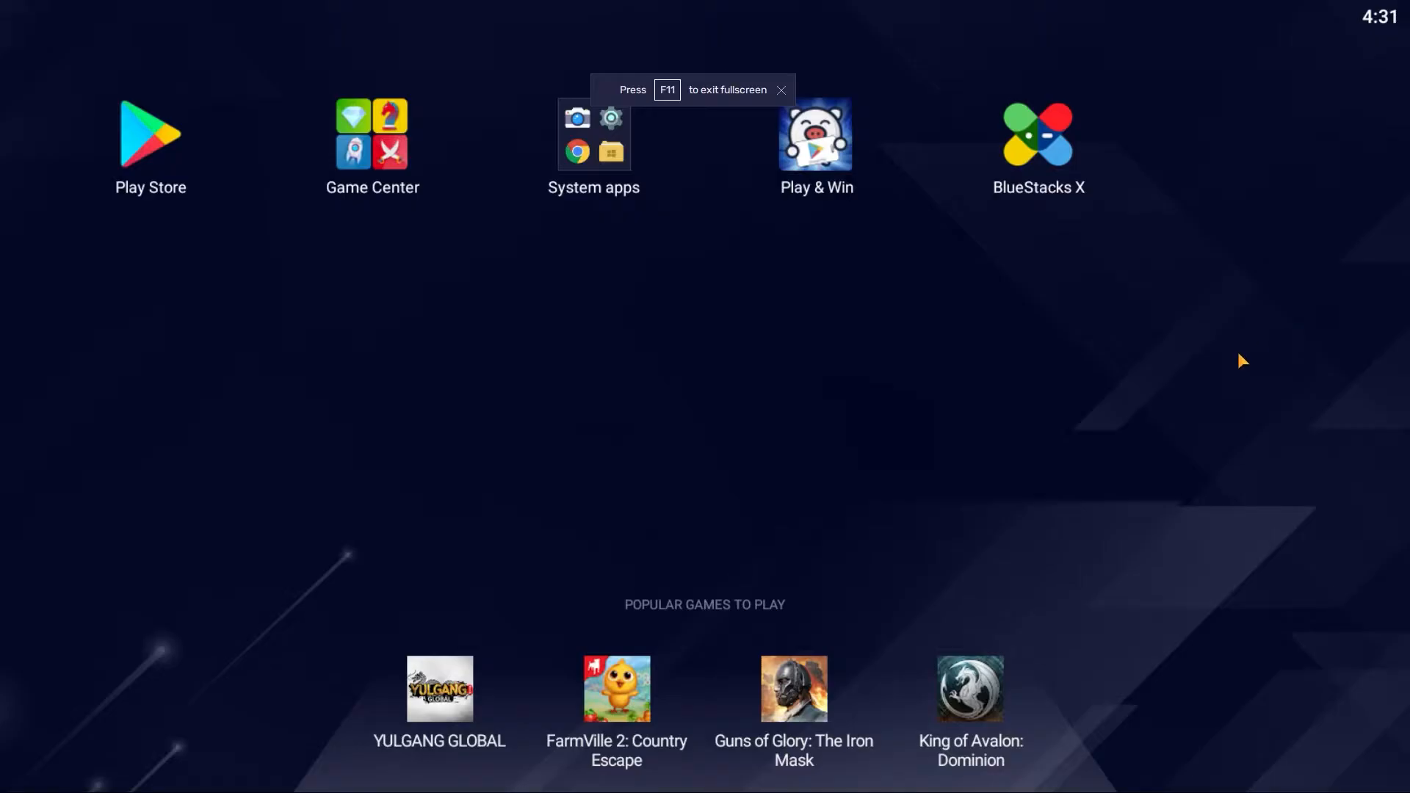
# Bring up the BlueStacks player's main menu from the title bar
pyautogui.click(781, 90)
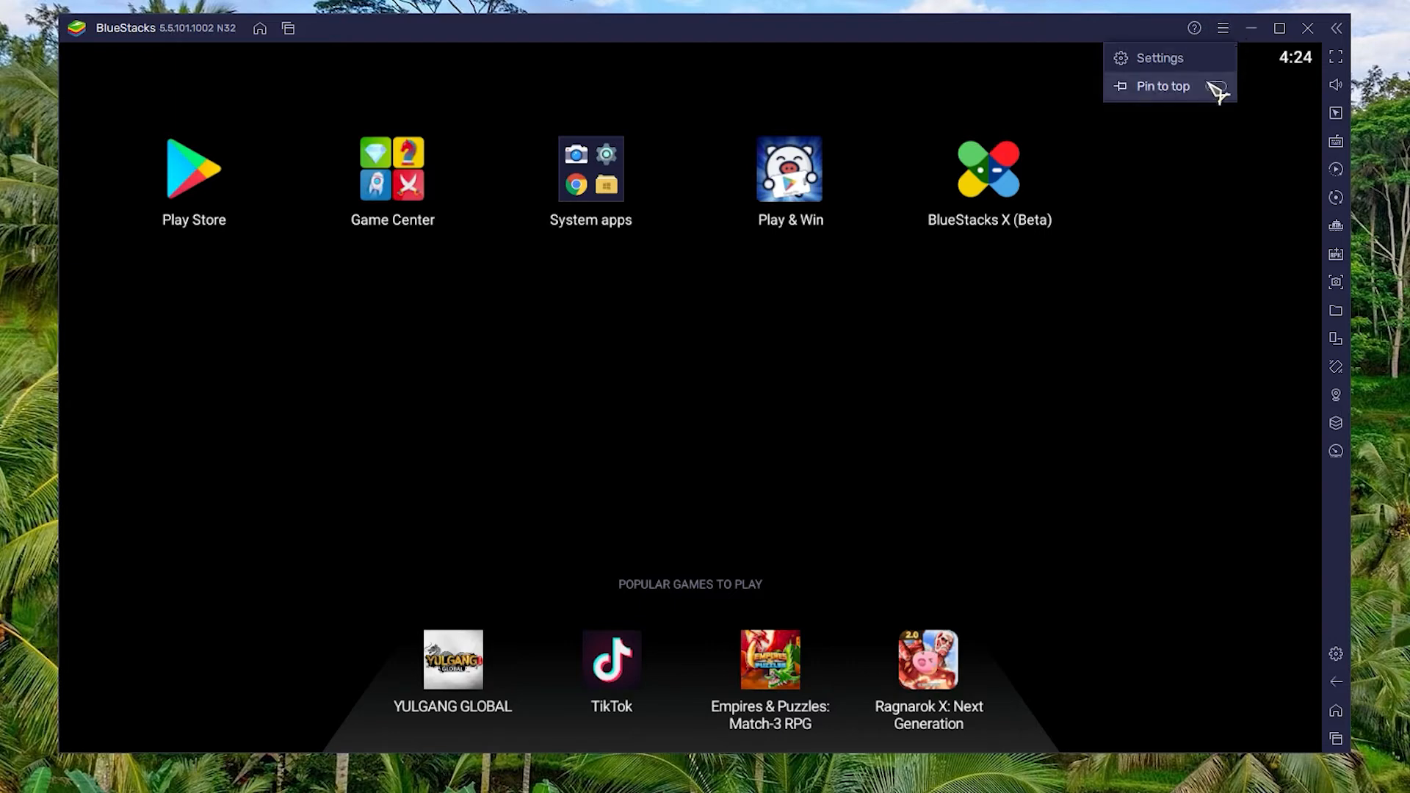
# From Settings > About, check for updates and start downloading the 5.8.100.1036 release
pyautogui.click(1160, 57)
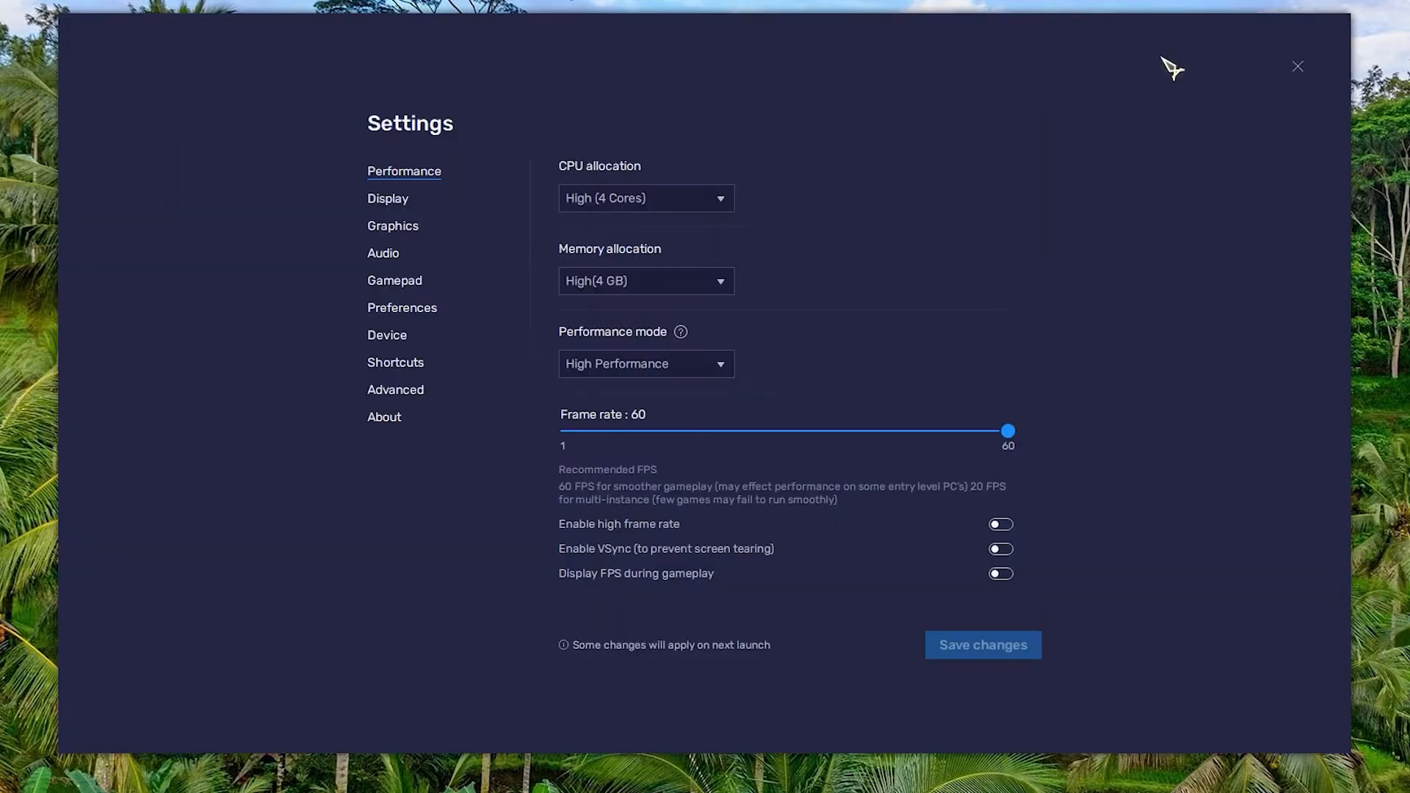
pyautogui.moveTo(395, 438)
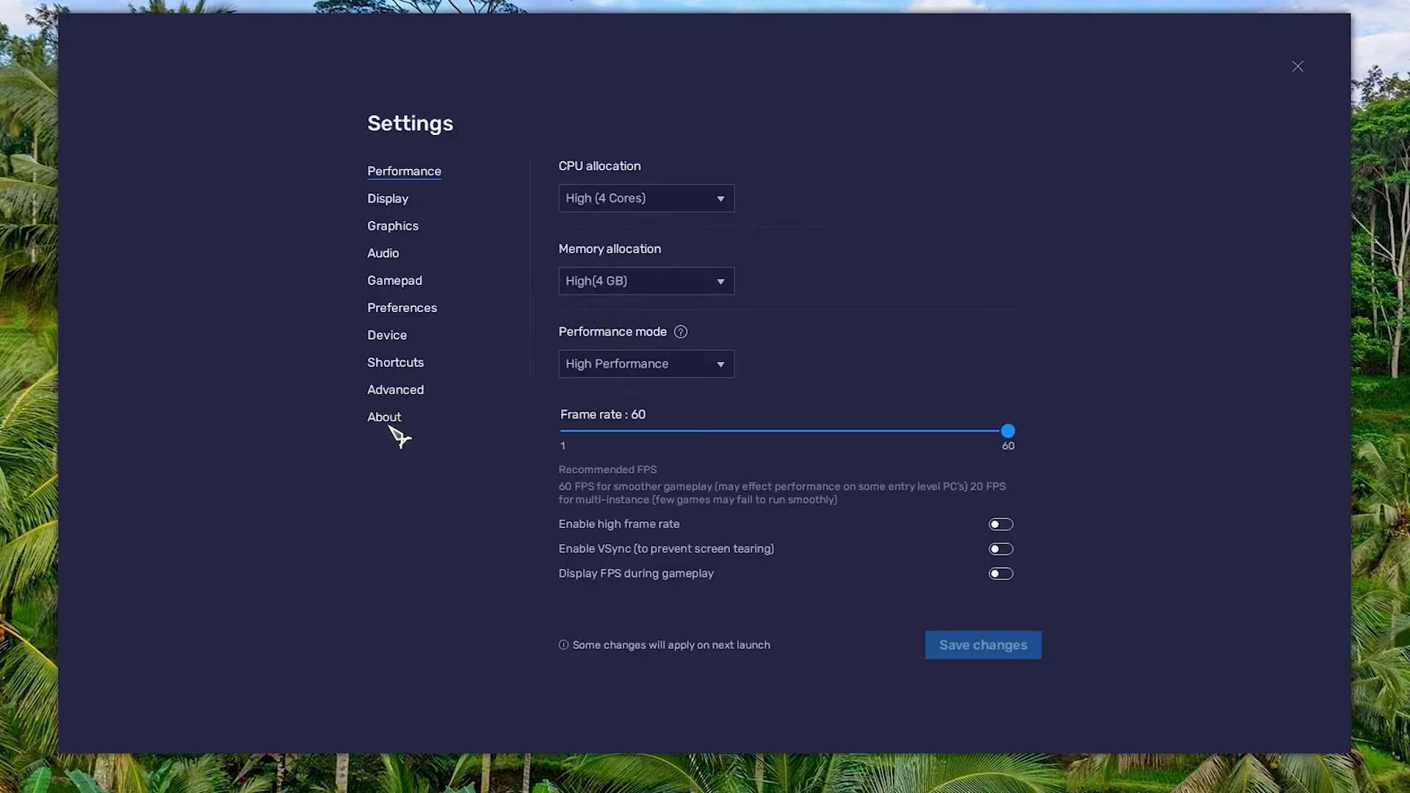
pyautogui.click(383, 415)
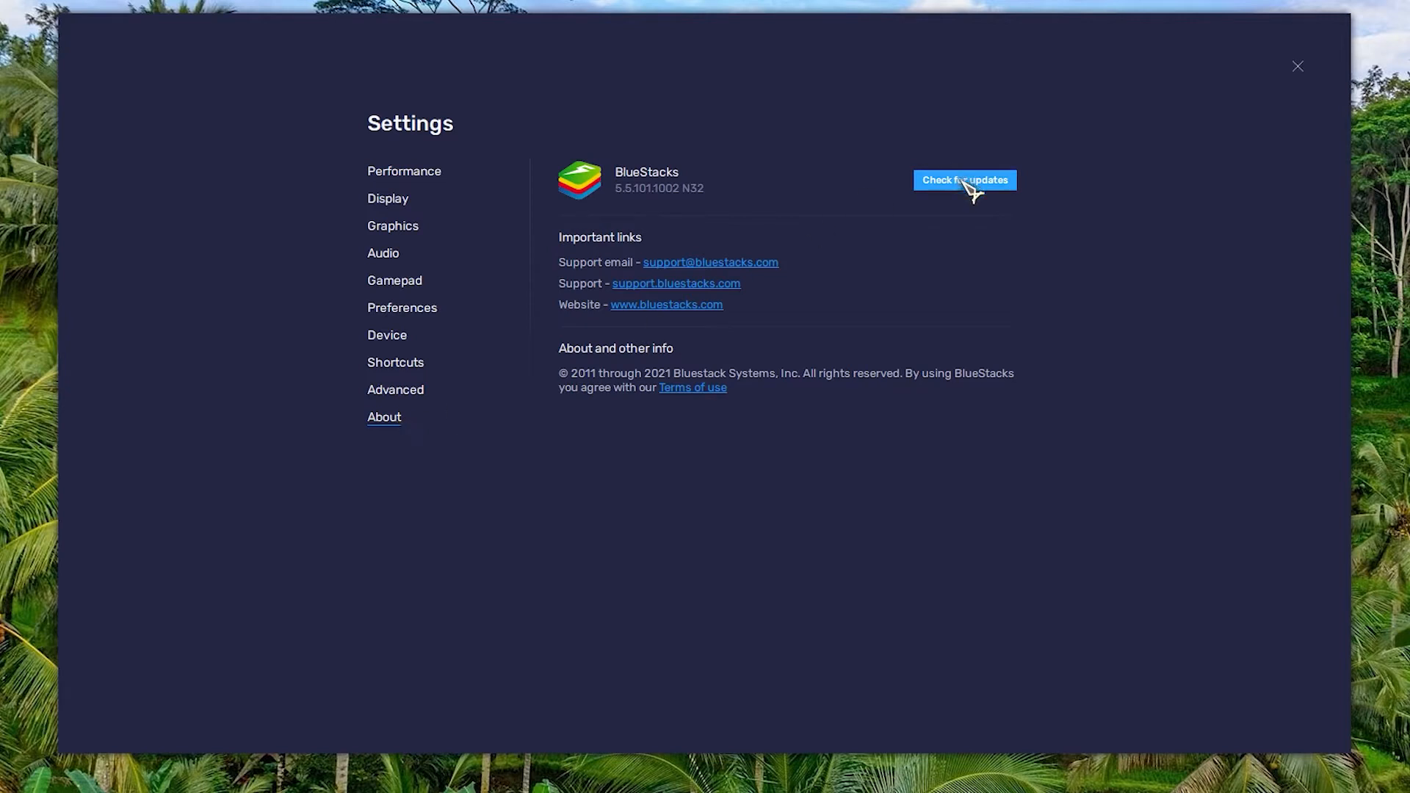
pyautogui.click(963, 179)
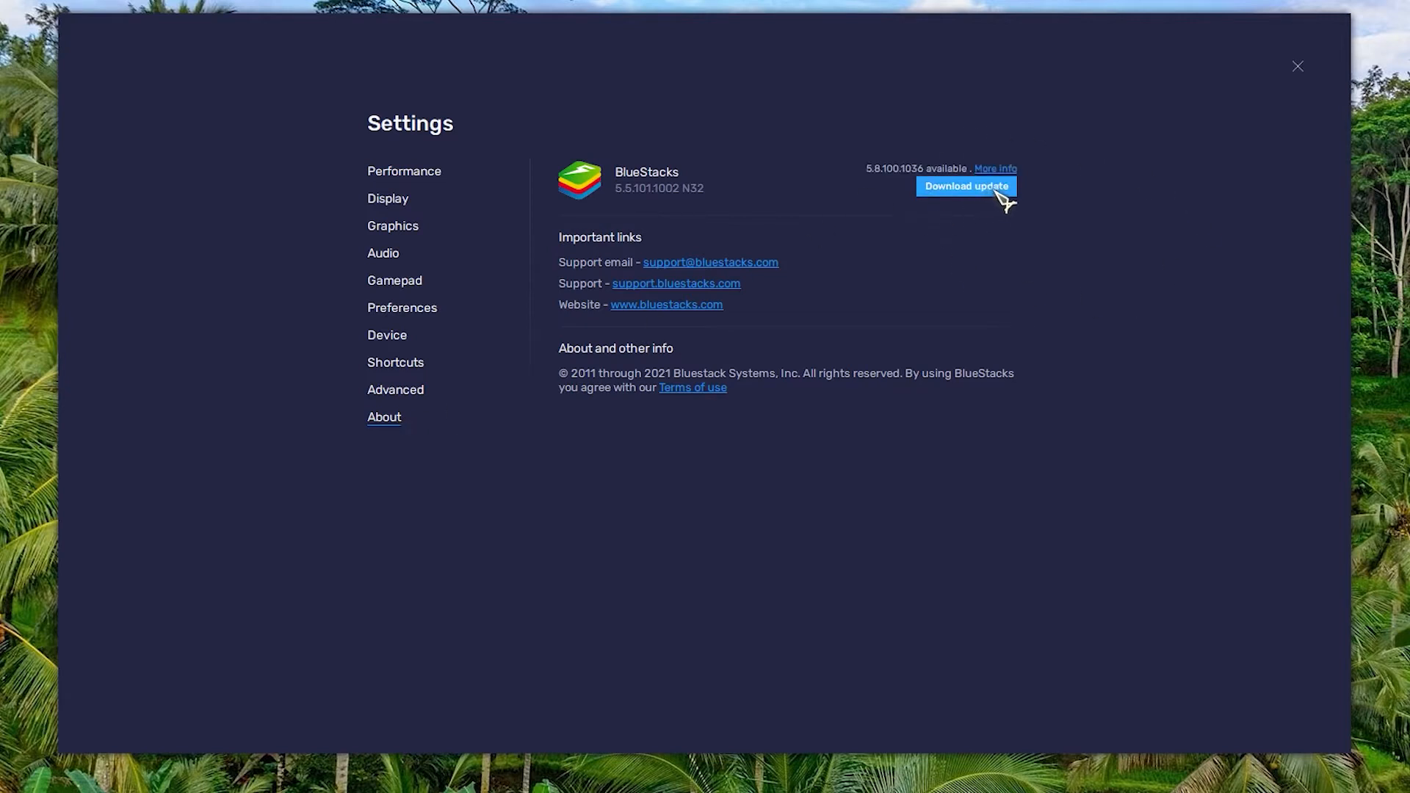
pyautogui.click(963, 186)
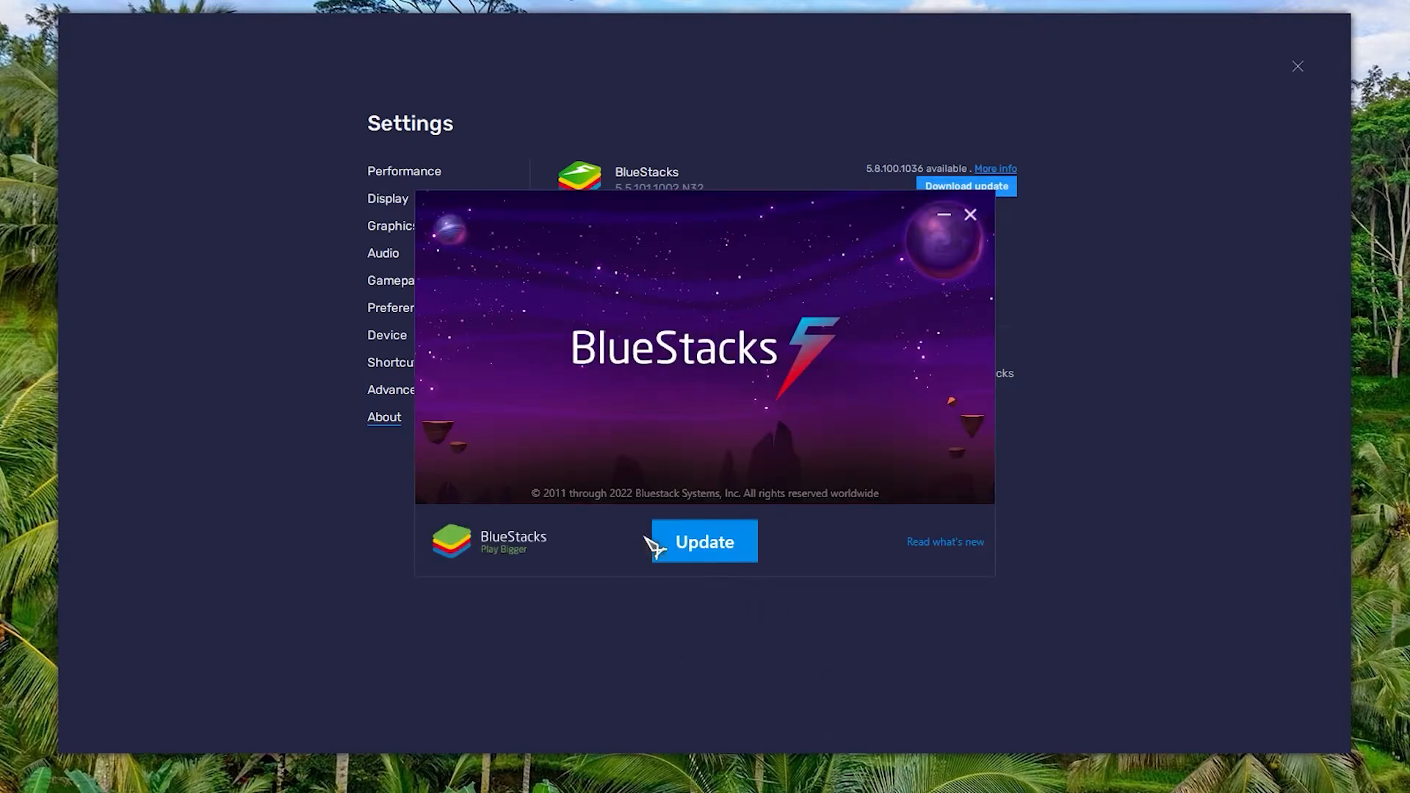
# Start the 156 MB update download and install in the updater window
pyautogui.click(703, 542)
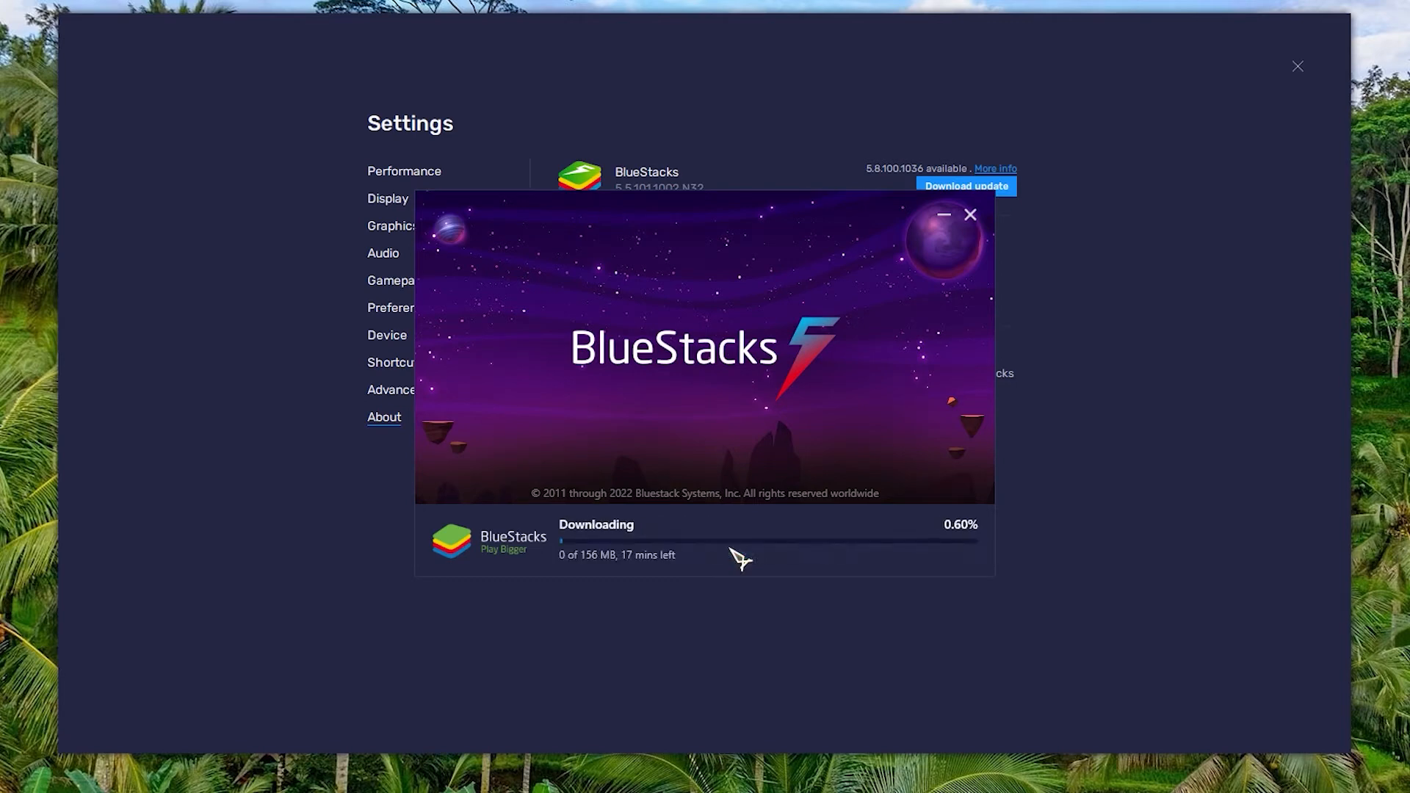
pyautogui.moveTo(840, 672)
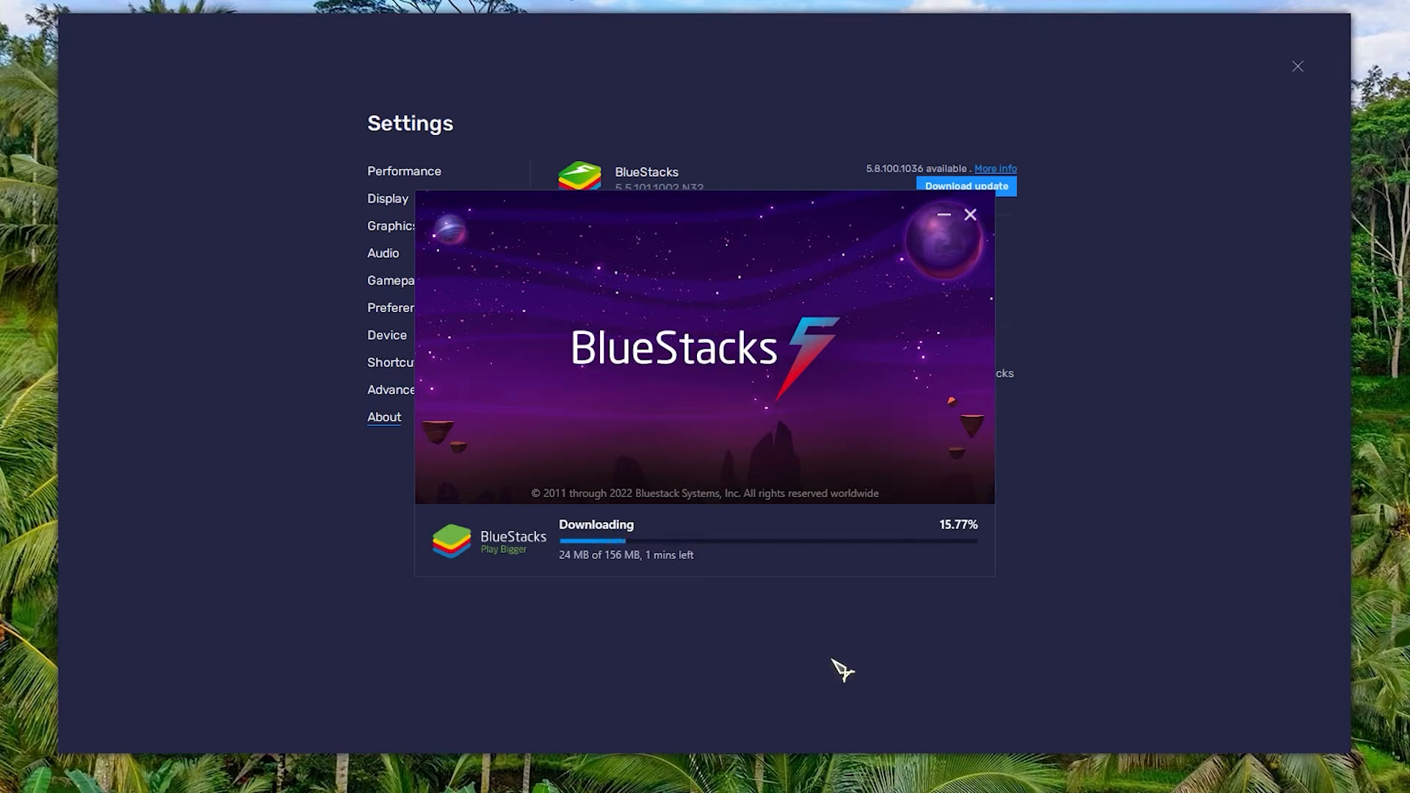
pyautogui.moveTo(1139, 611)
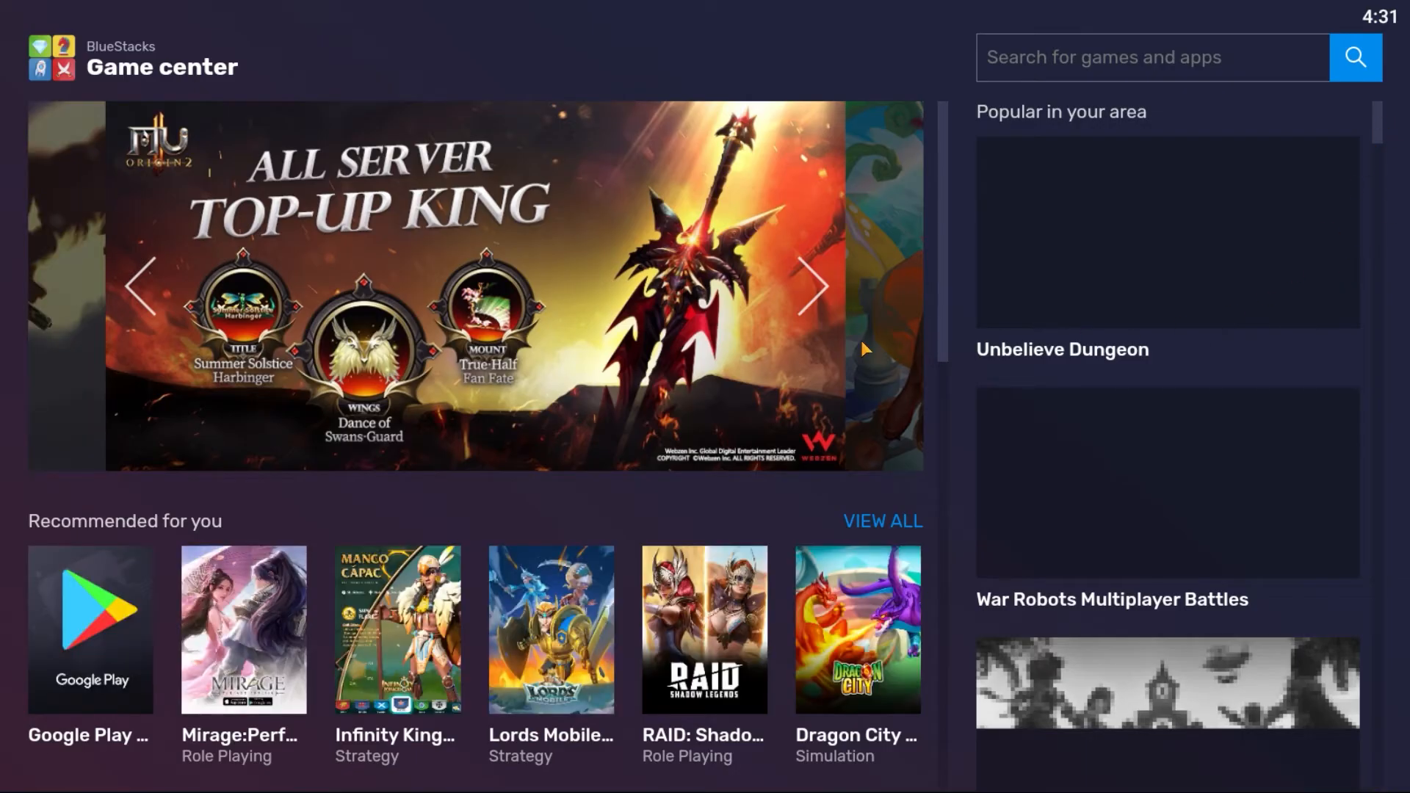
pyautogui.scroll(-3)
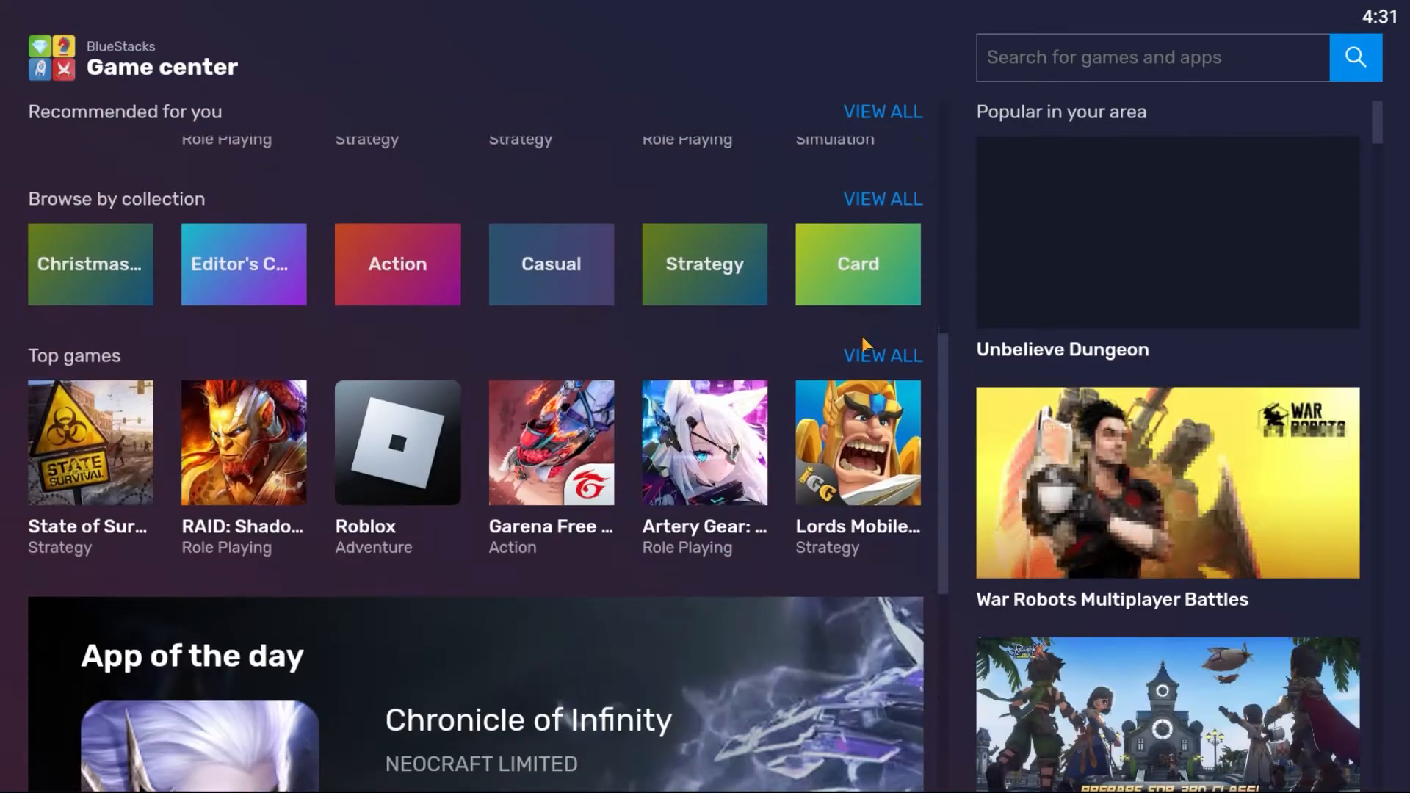
pyautogui.scroll(-3)
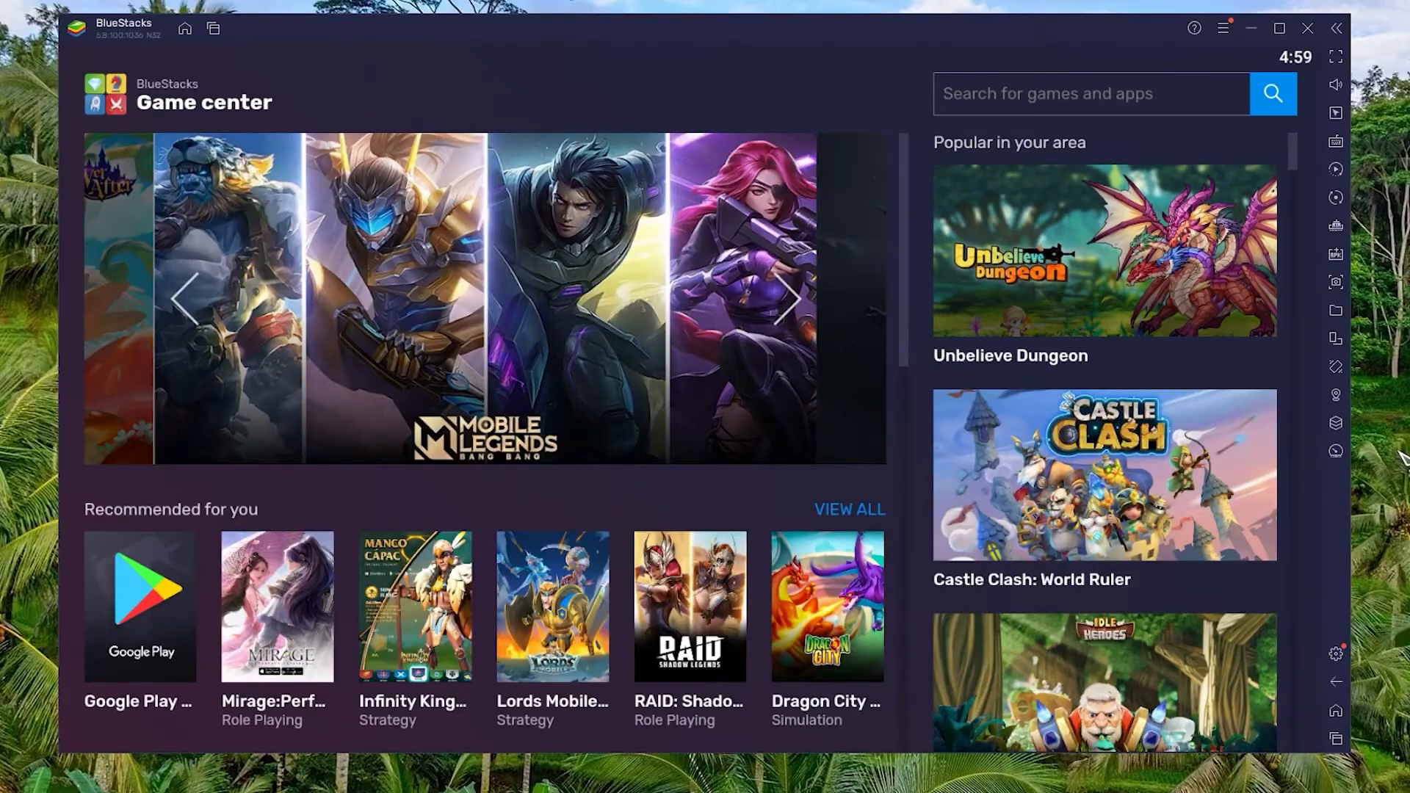
# Reach Performance settings and try Custom memory allocation before keeping High (4 GB)
pyautogui.click(1220, 28)
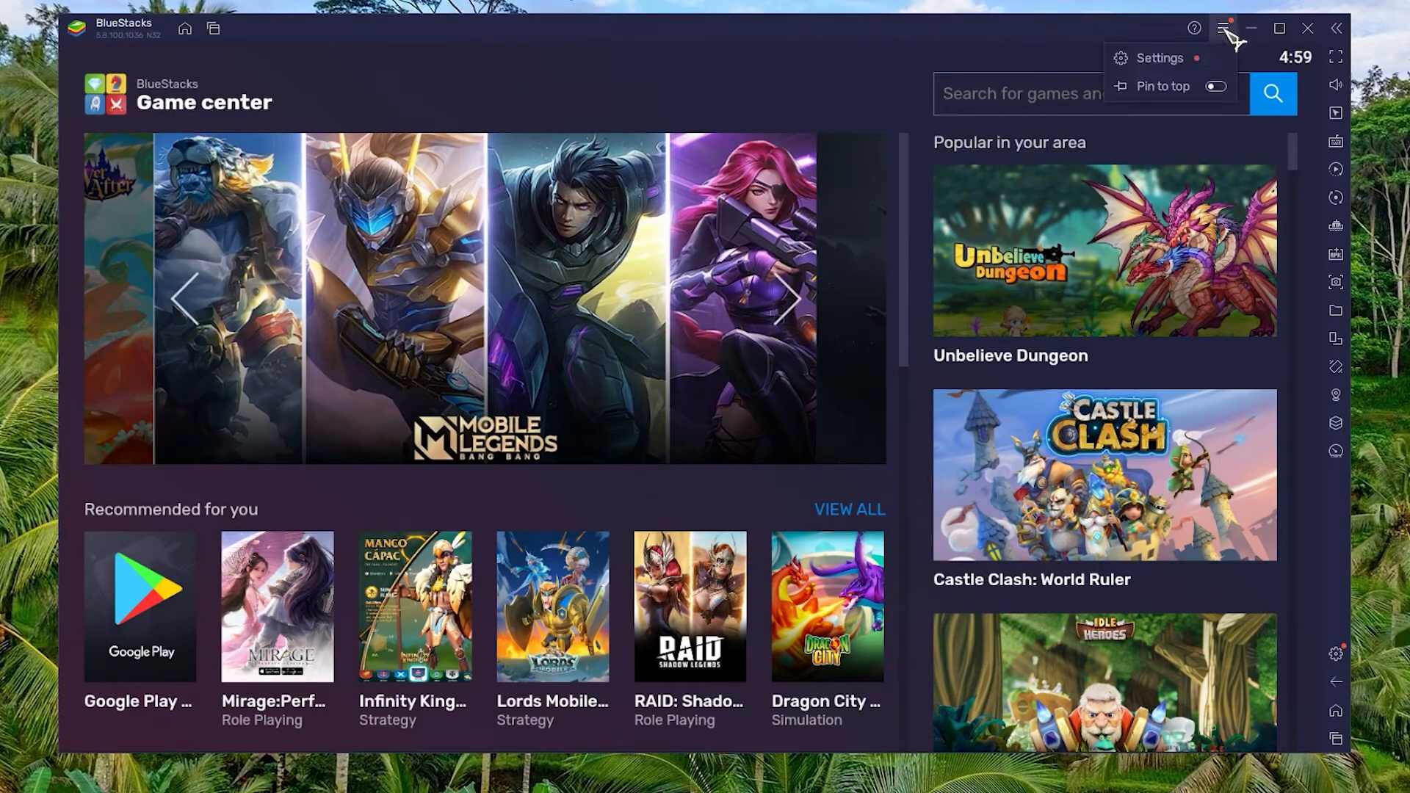
pyautogui.click(1158, 58)
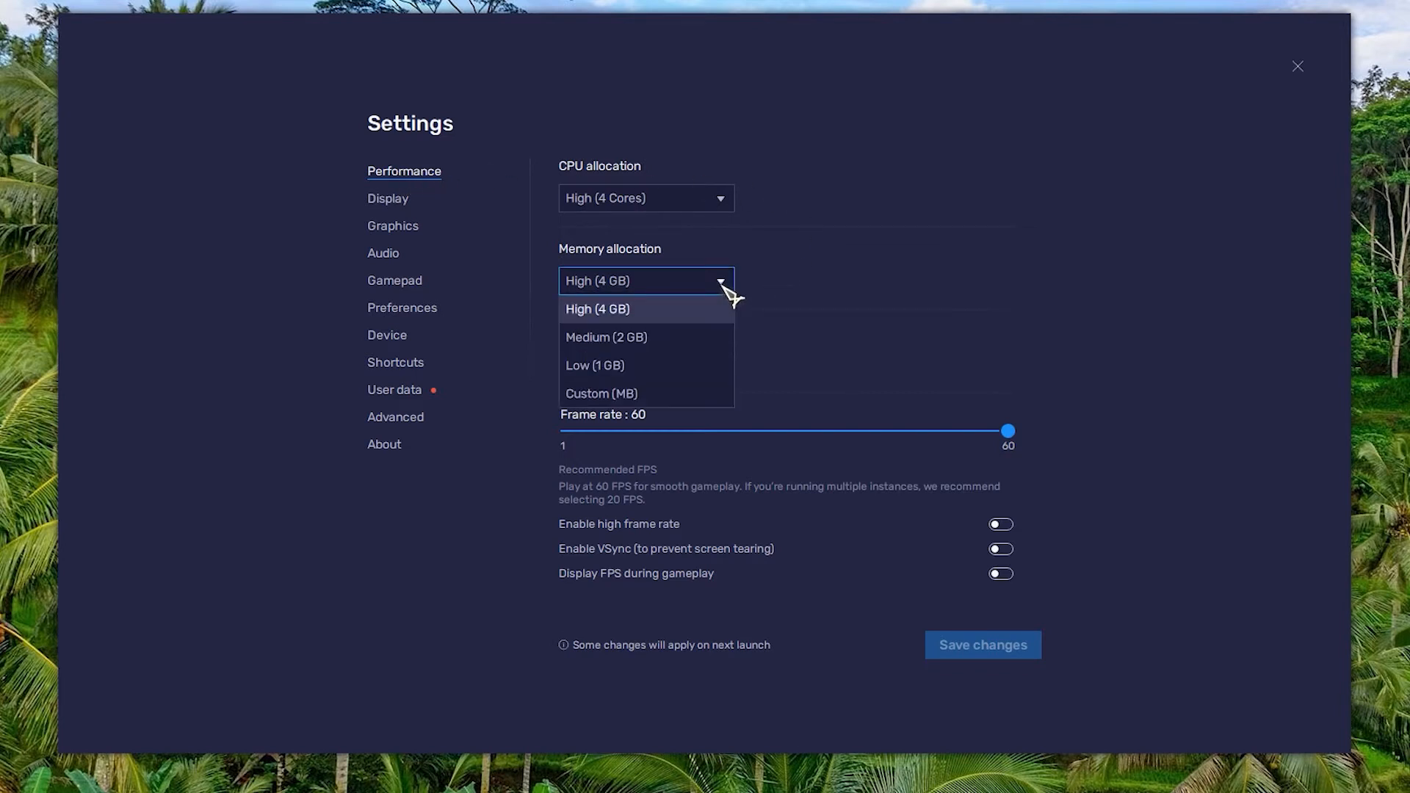
pyautogui.moveTo(656, 335)
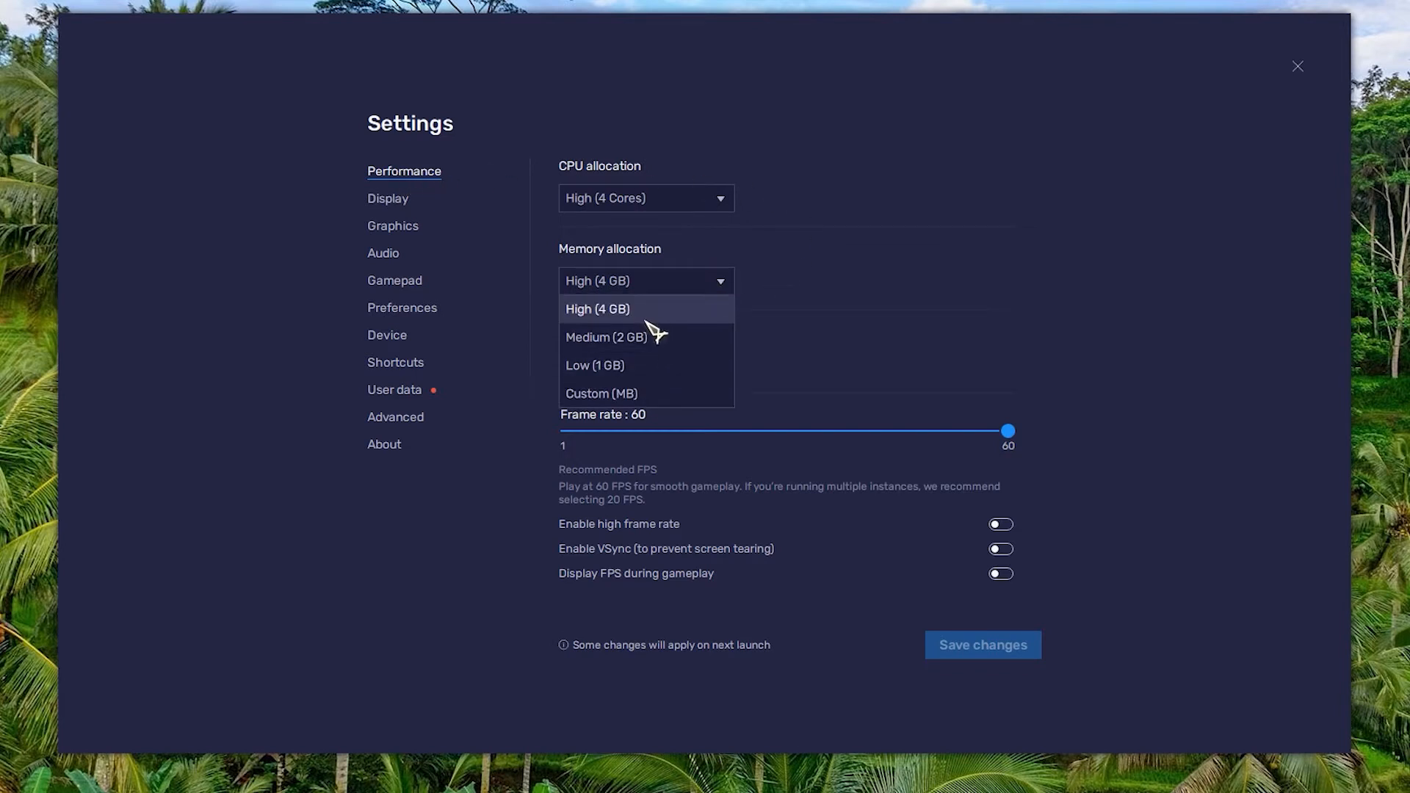
pyautogui.click(601, 394)
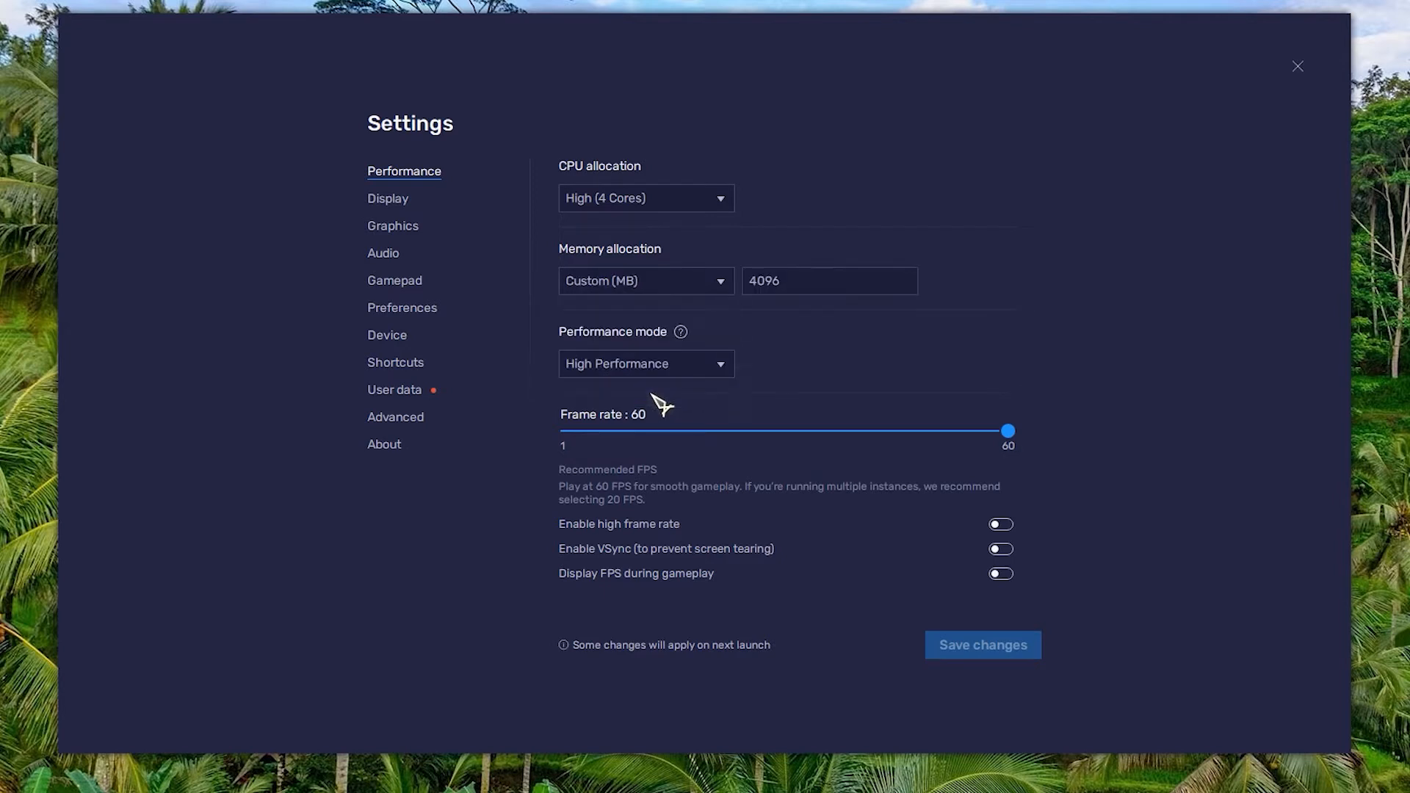
pyautogui.click(828, 281)
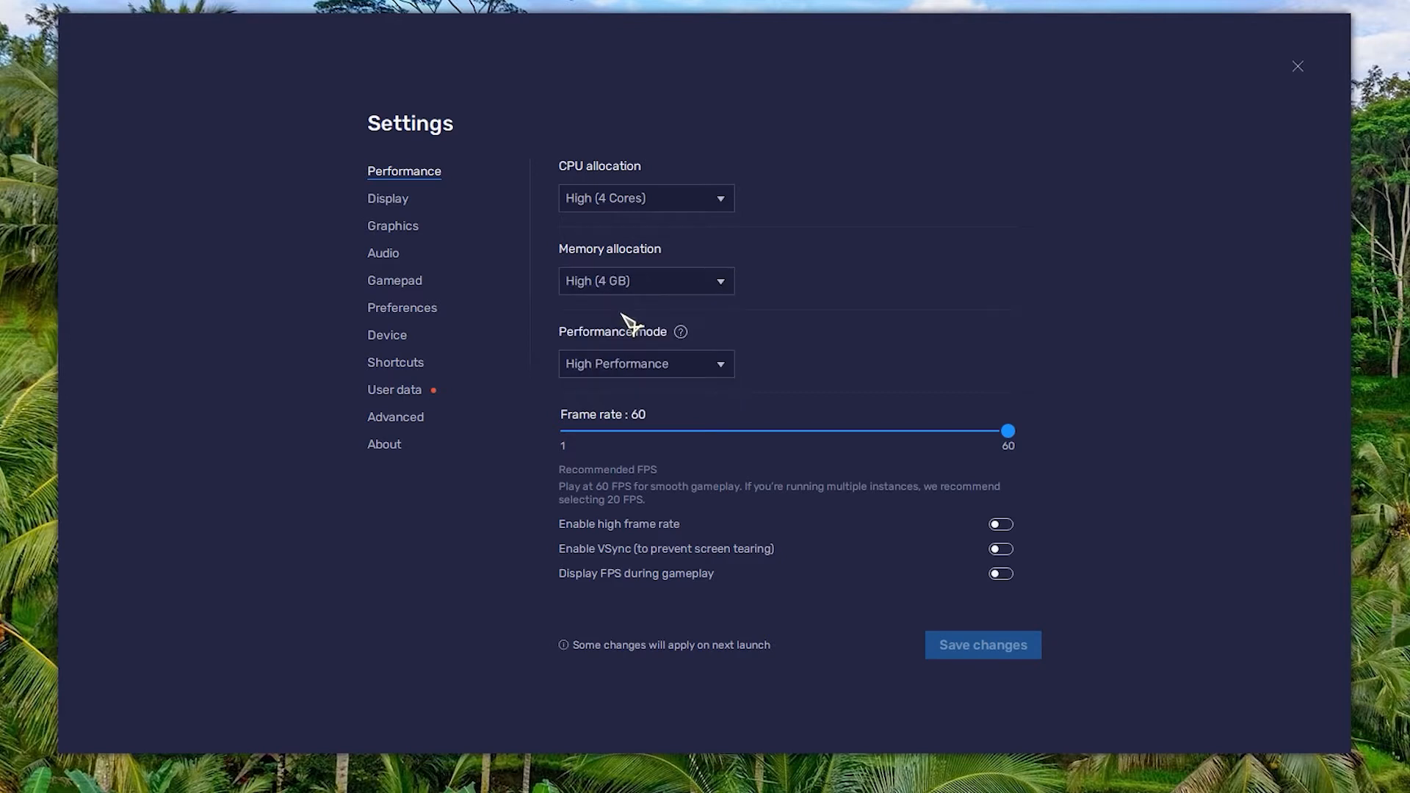
# Switch CPU allocation to Custom with a chosen core count and close the Settings window
pyautogui.click(643, 198)
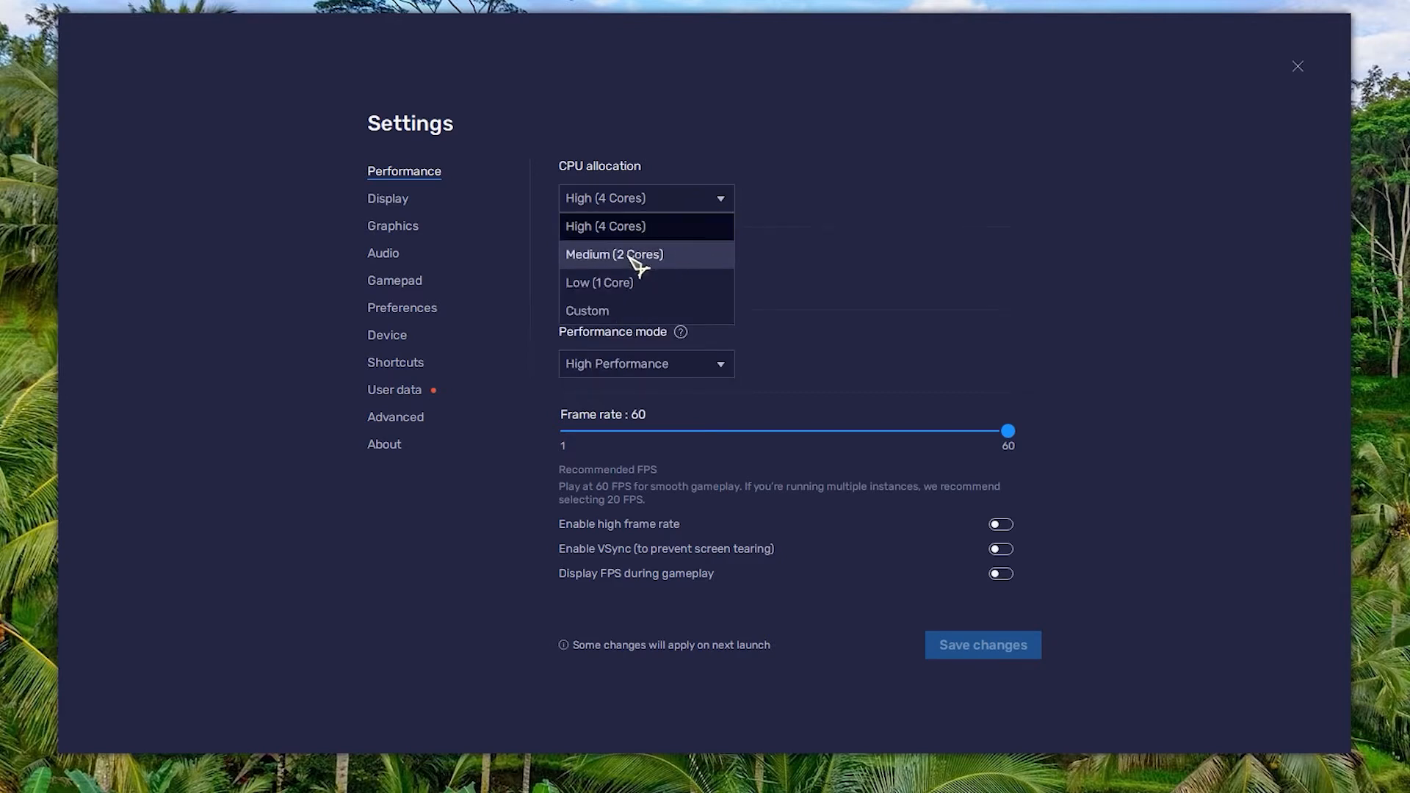
pyautogui.moveTo(630, 314)
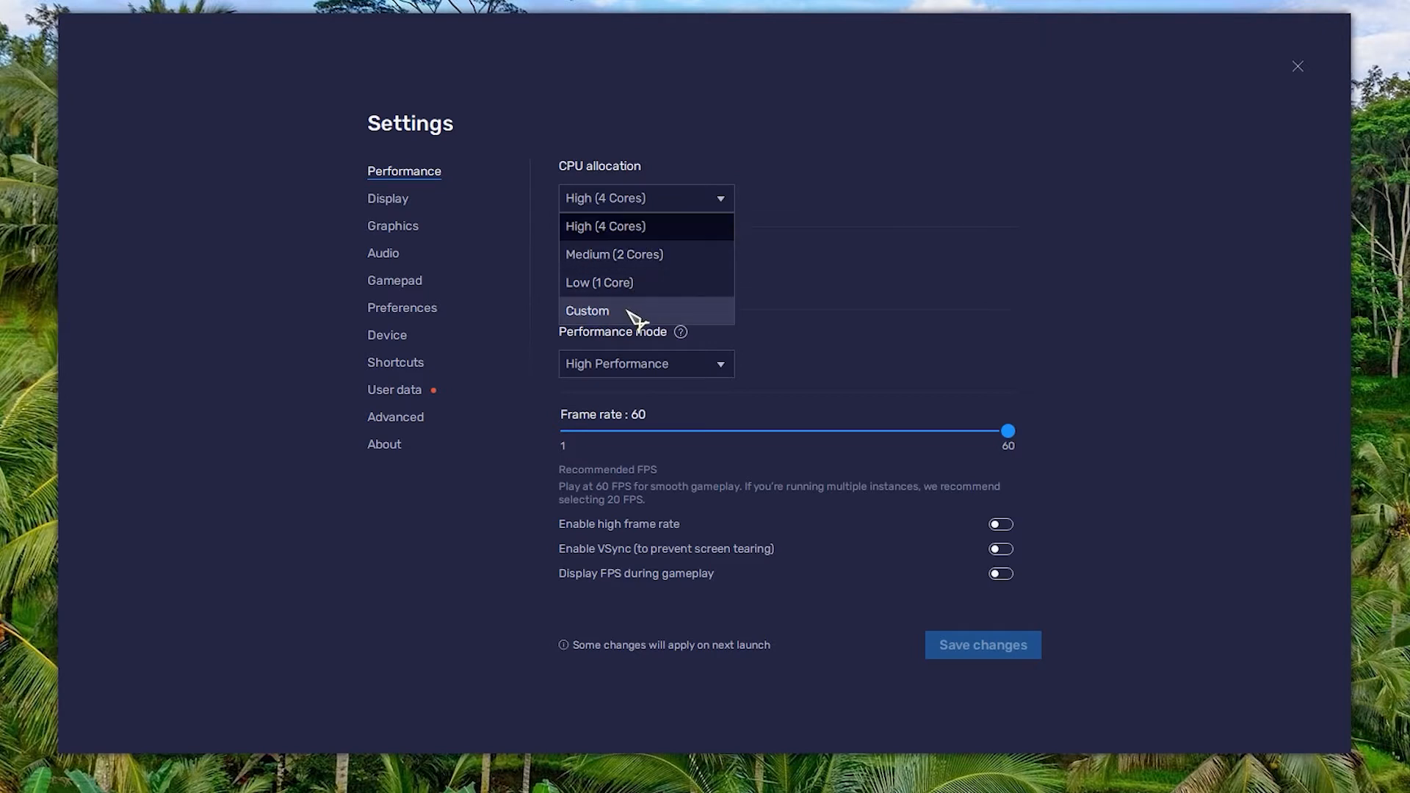
pyautogui.click(588, 310)
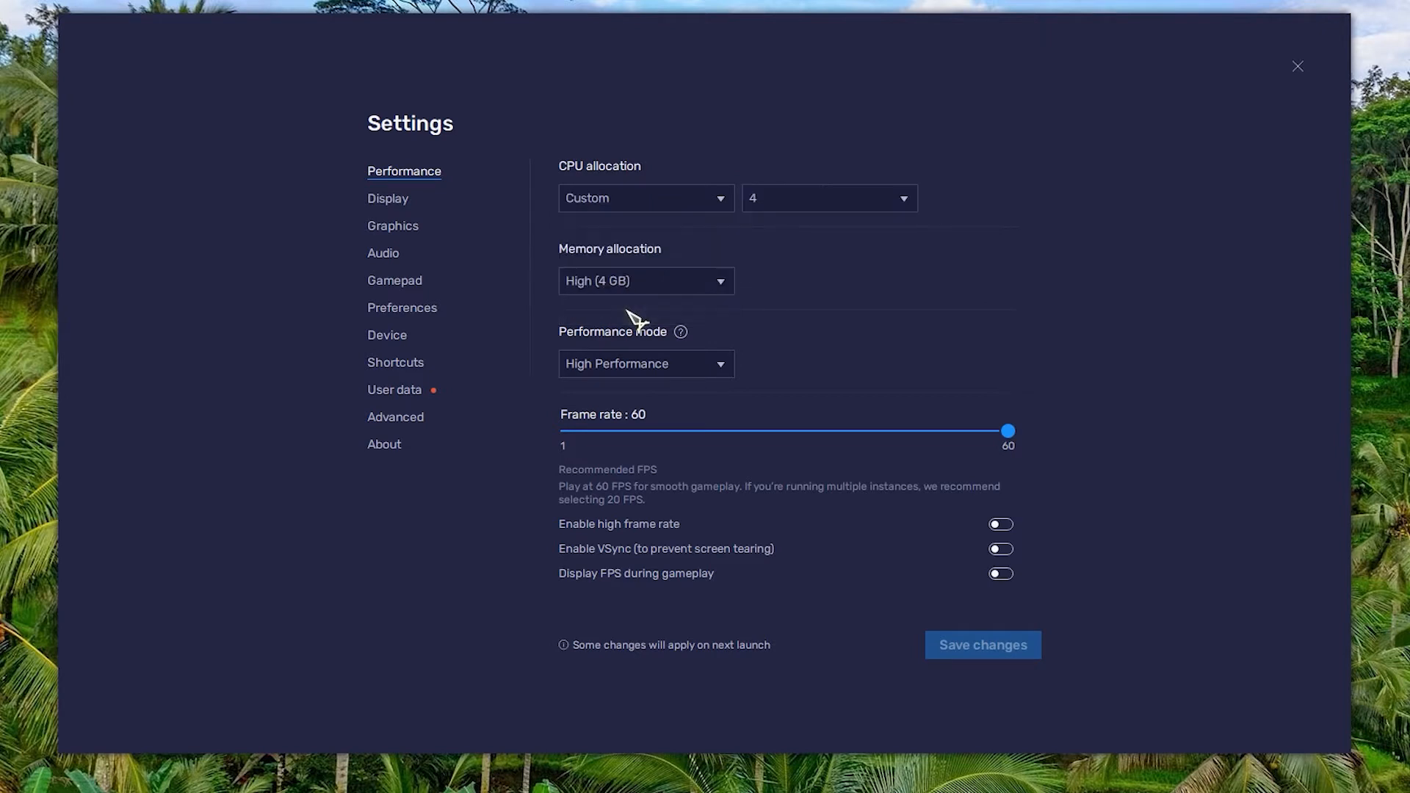
pyautogui.click(827, 199)
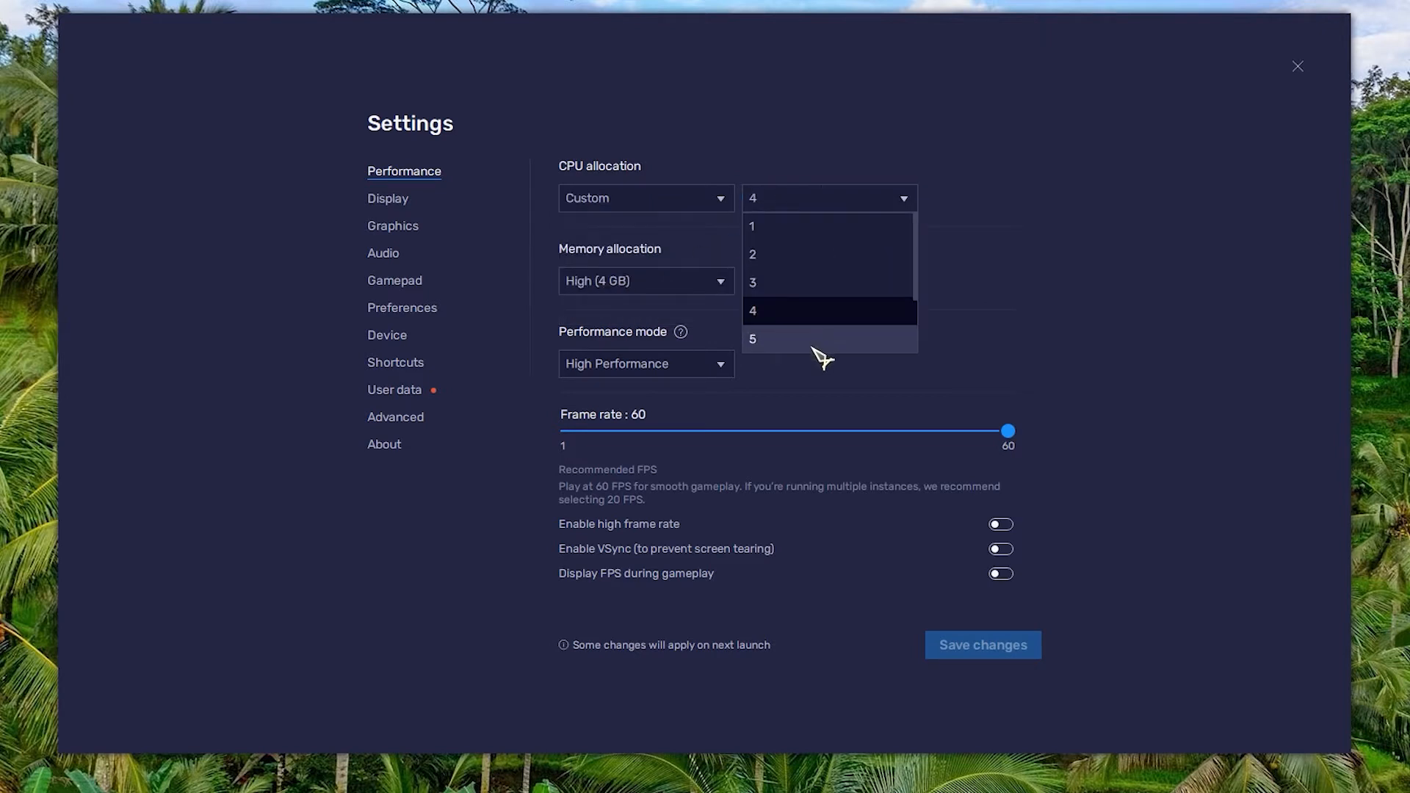
pyautogui.scroll(-3)
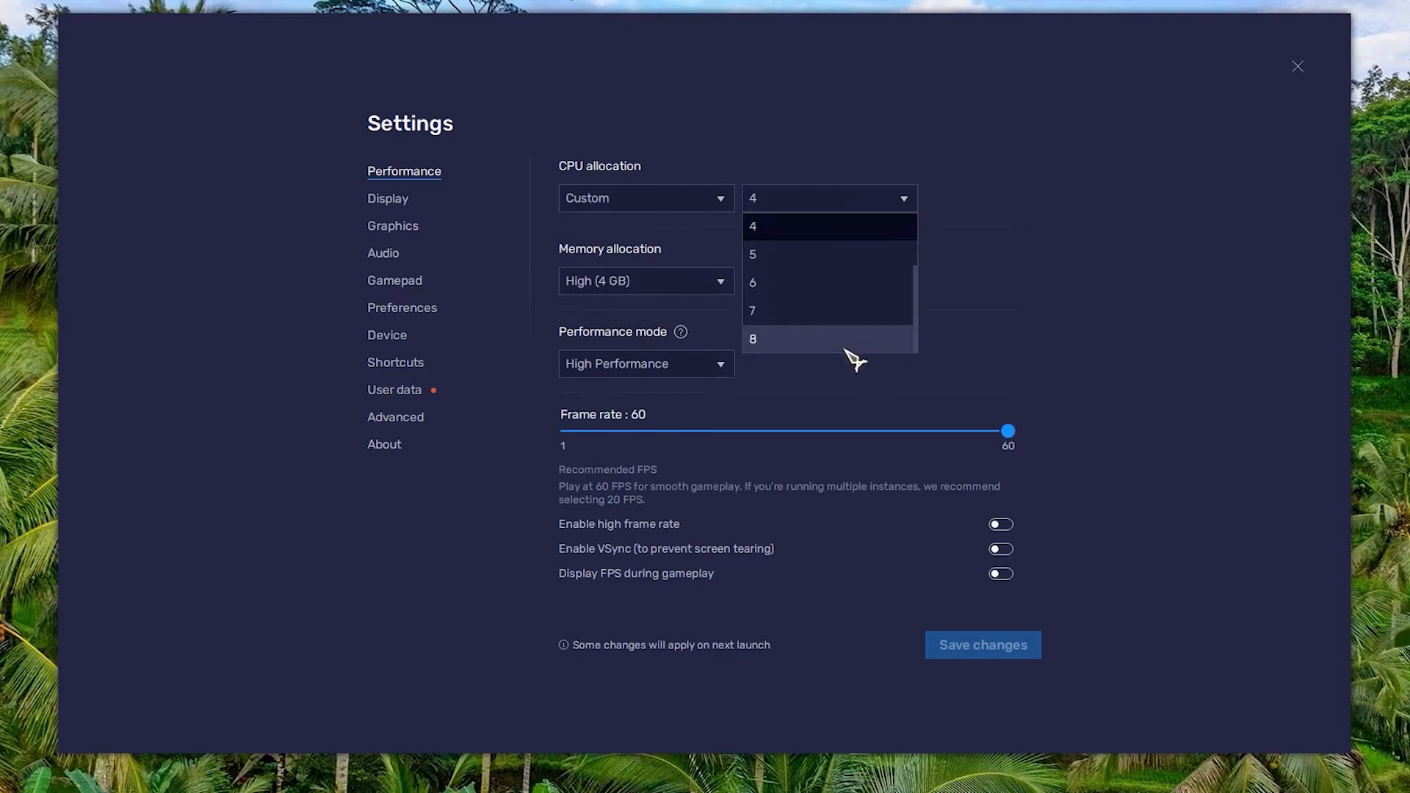
pyautogui.click(1297, 66)
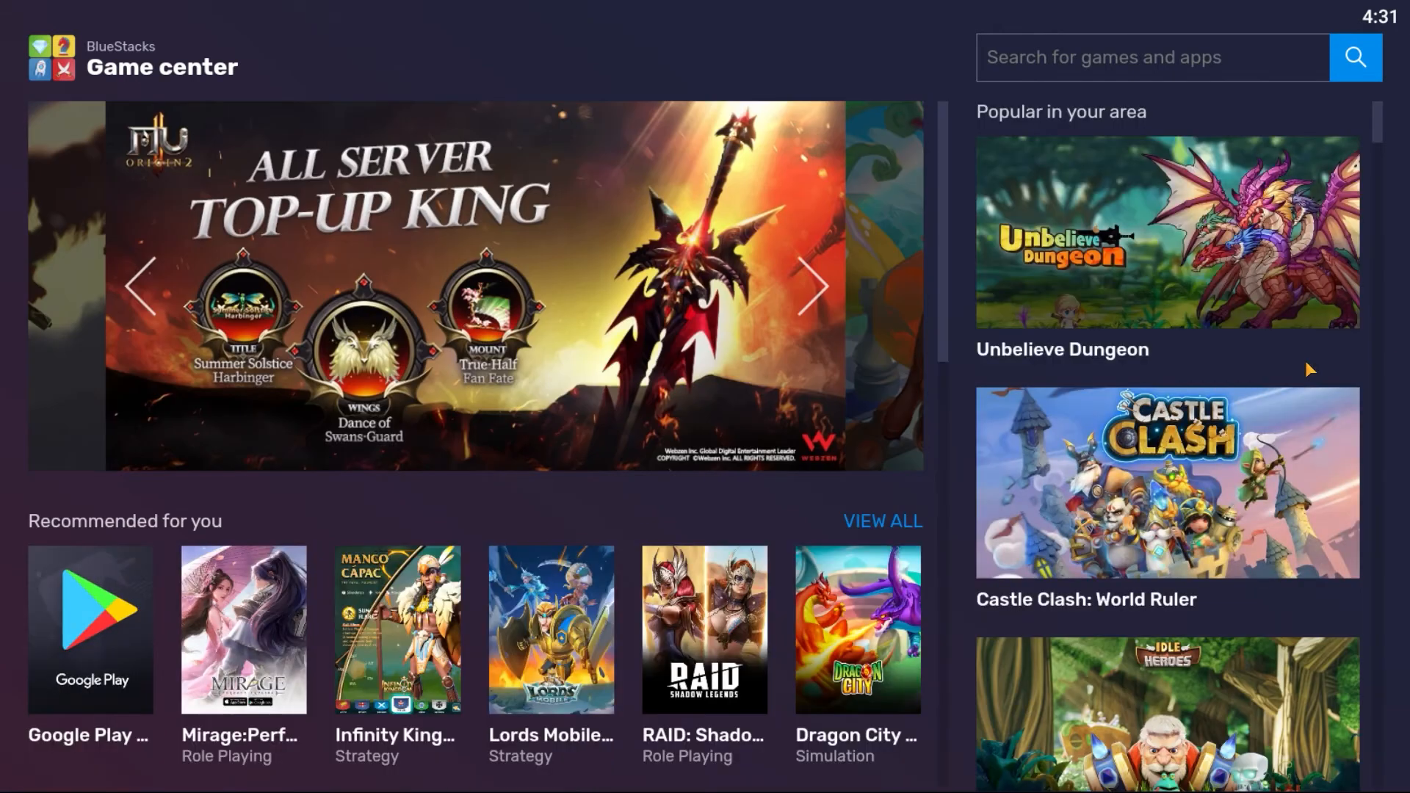
# Browse the Game center's Popular games list, then bring up the Windows Start menu
pyautogui.scroll(-3)
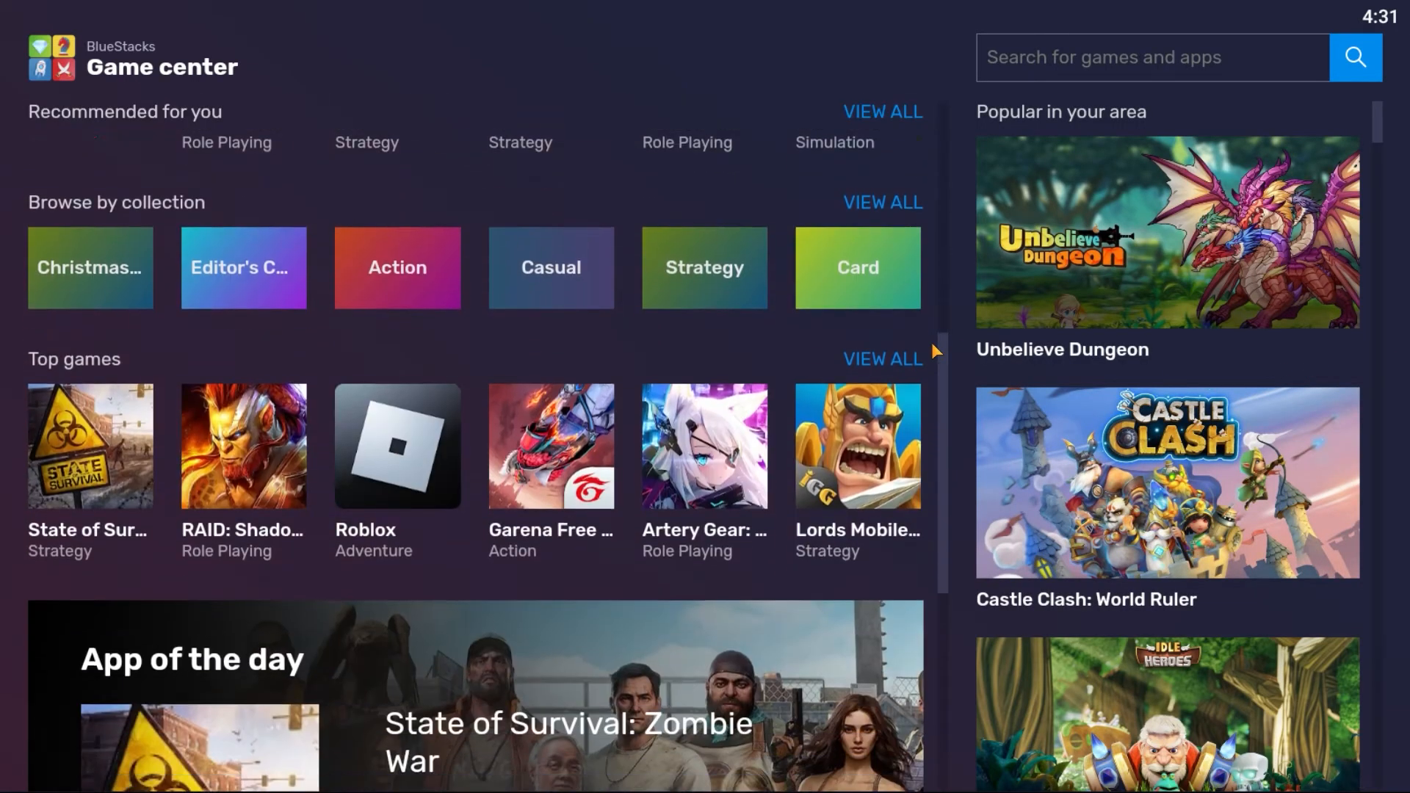
pyautogui.scroll(-3)
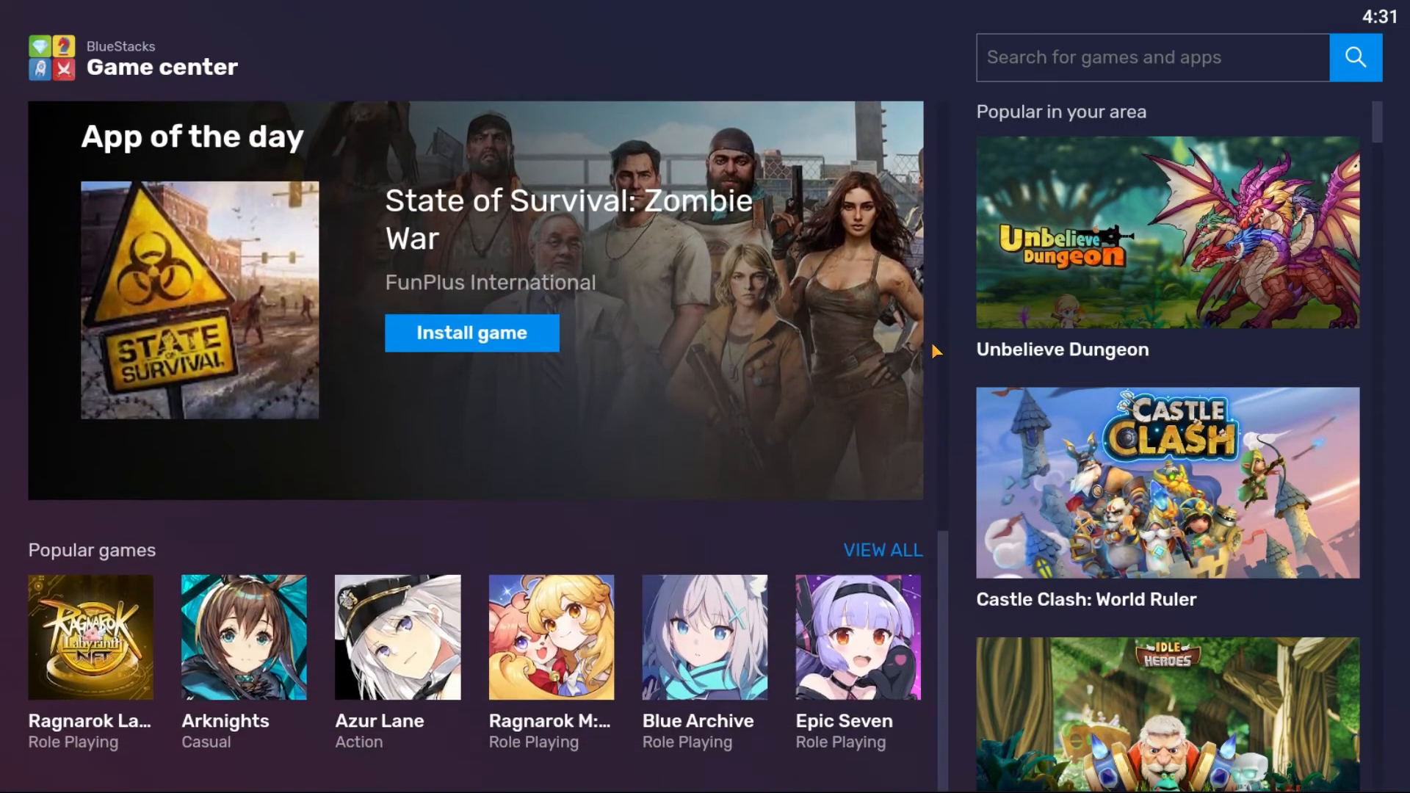
pyautogui.click(883, 549)
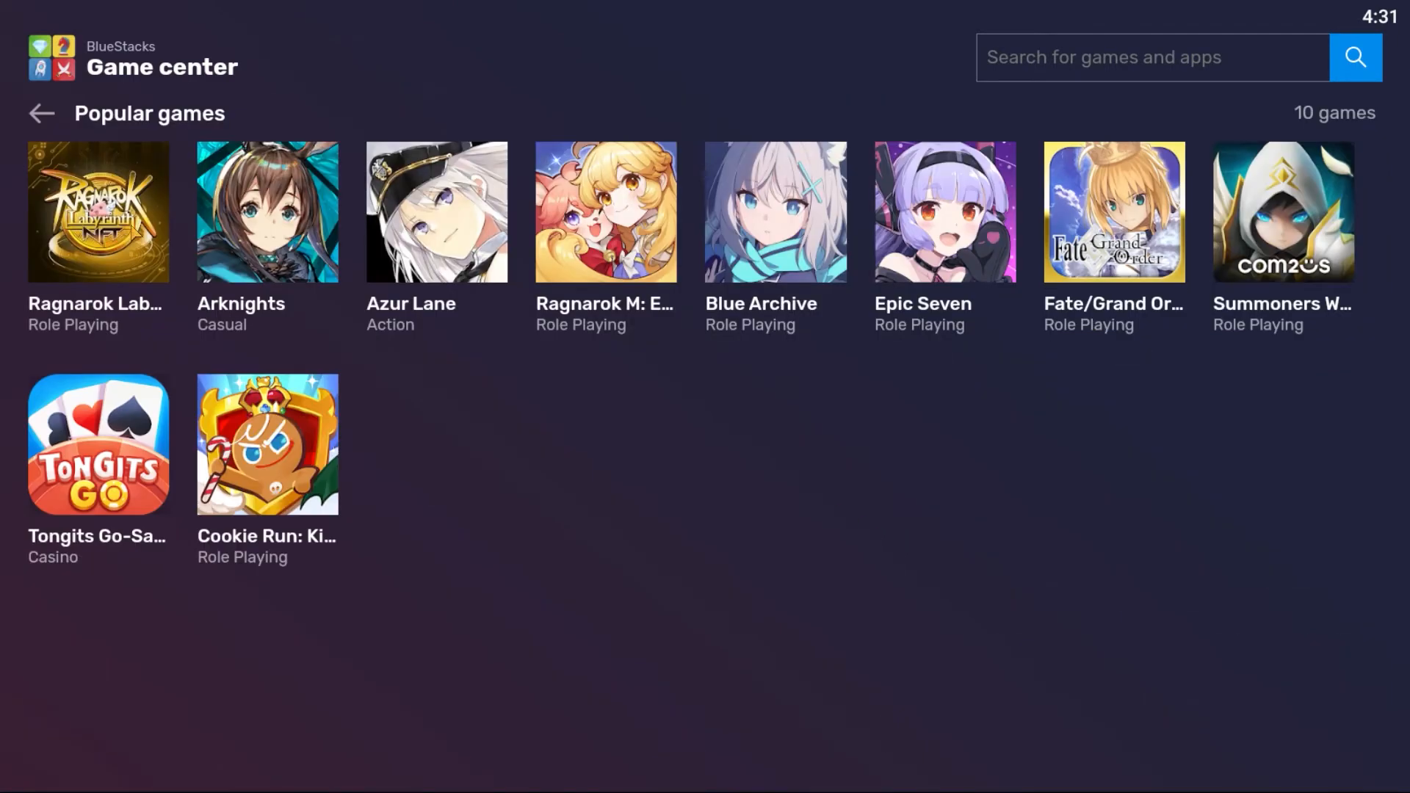
pyautogui.click(41, 113)
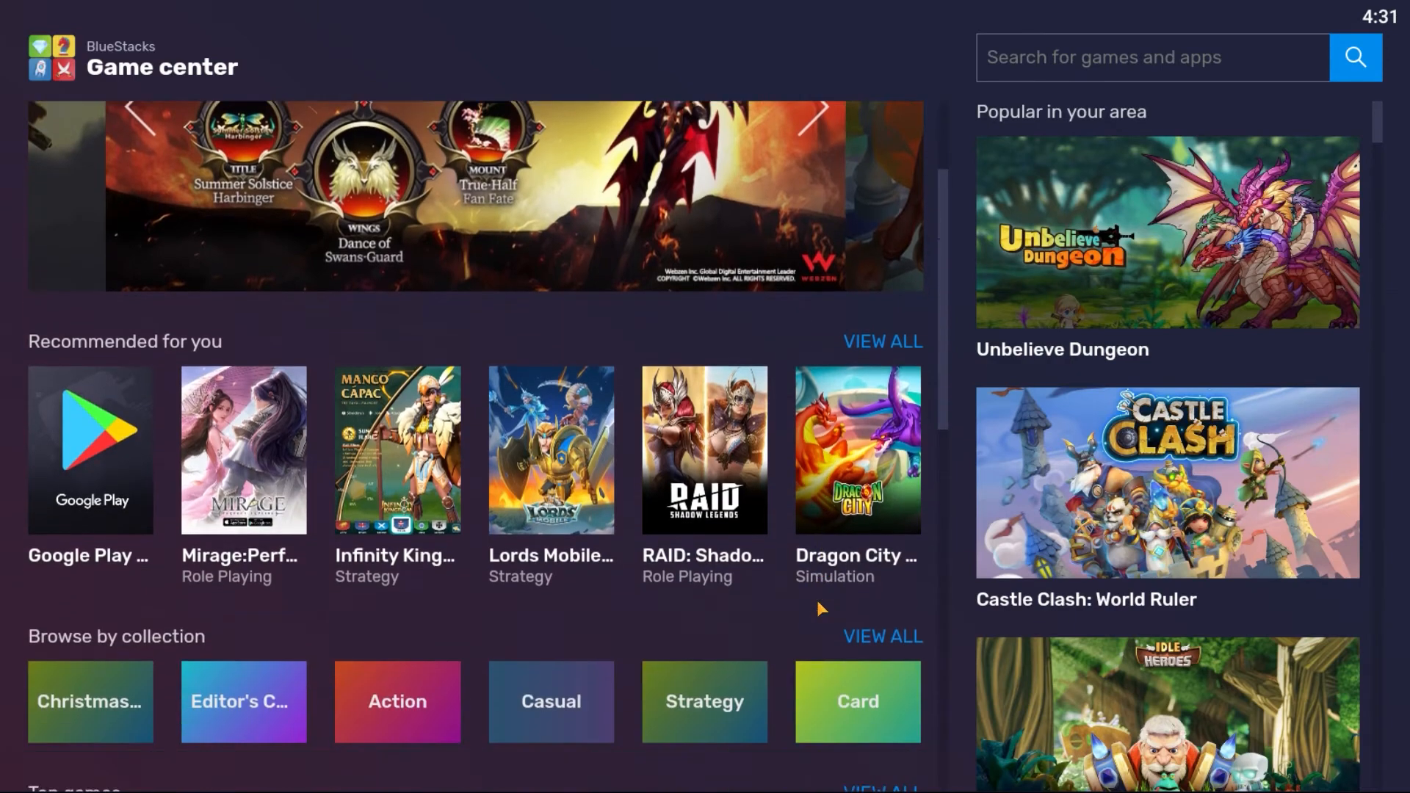
pyautogui.click(881, 636)
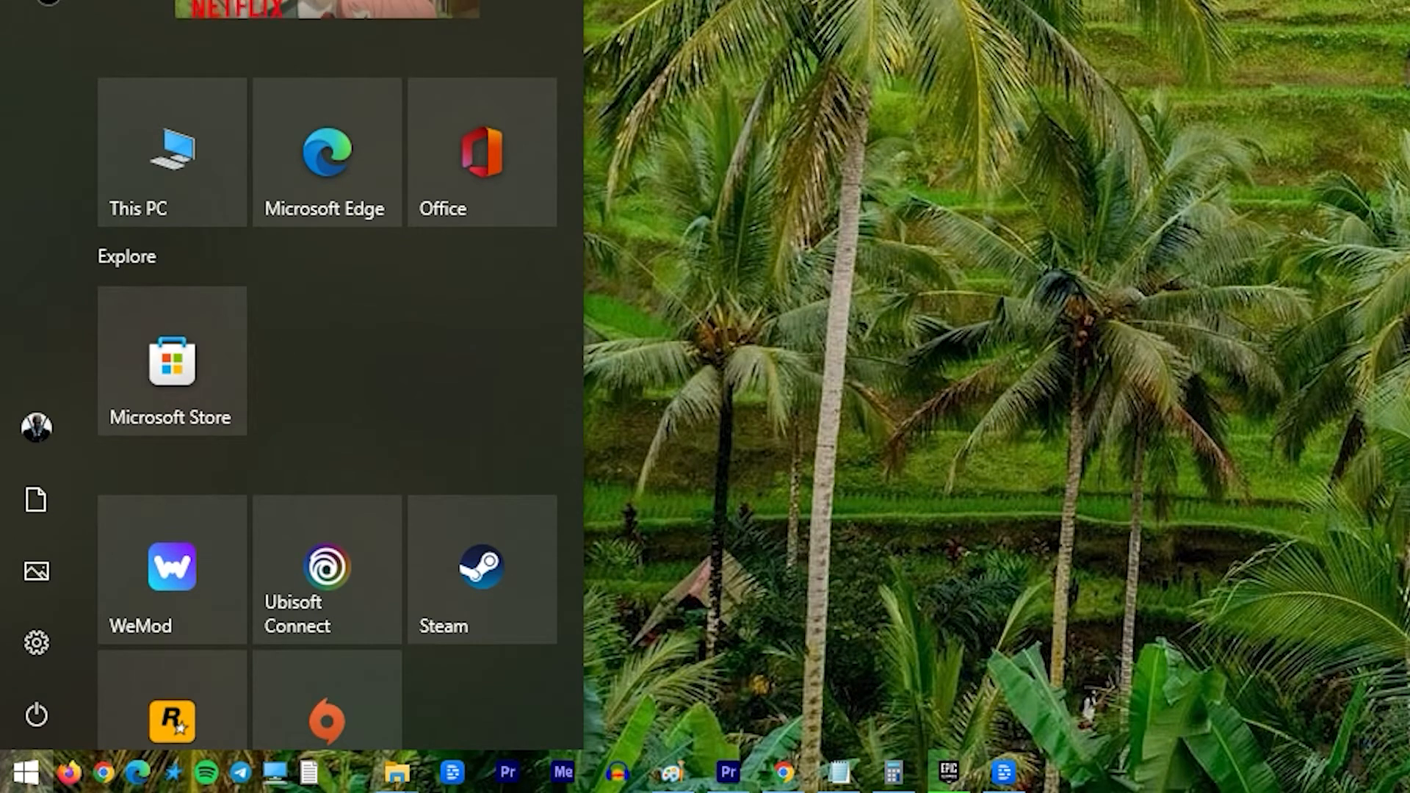
# Search 'windows defender security center', reach Virus & threat protection settings and scroll toward Exclusions
pyautogui.write('windows defender security center')
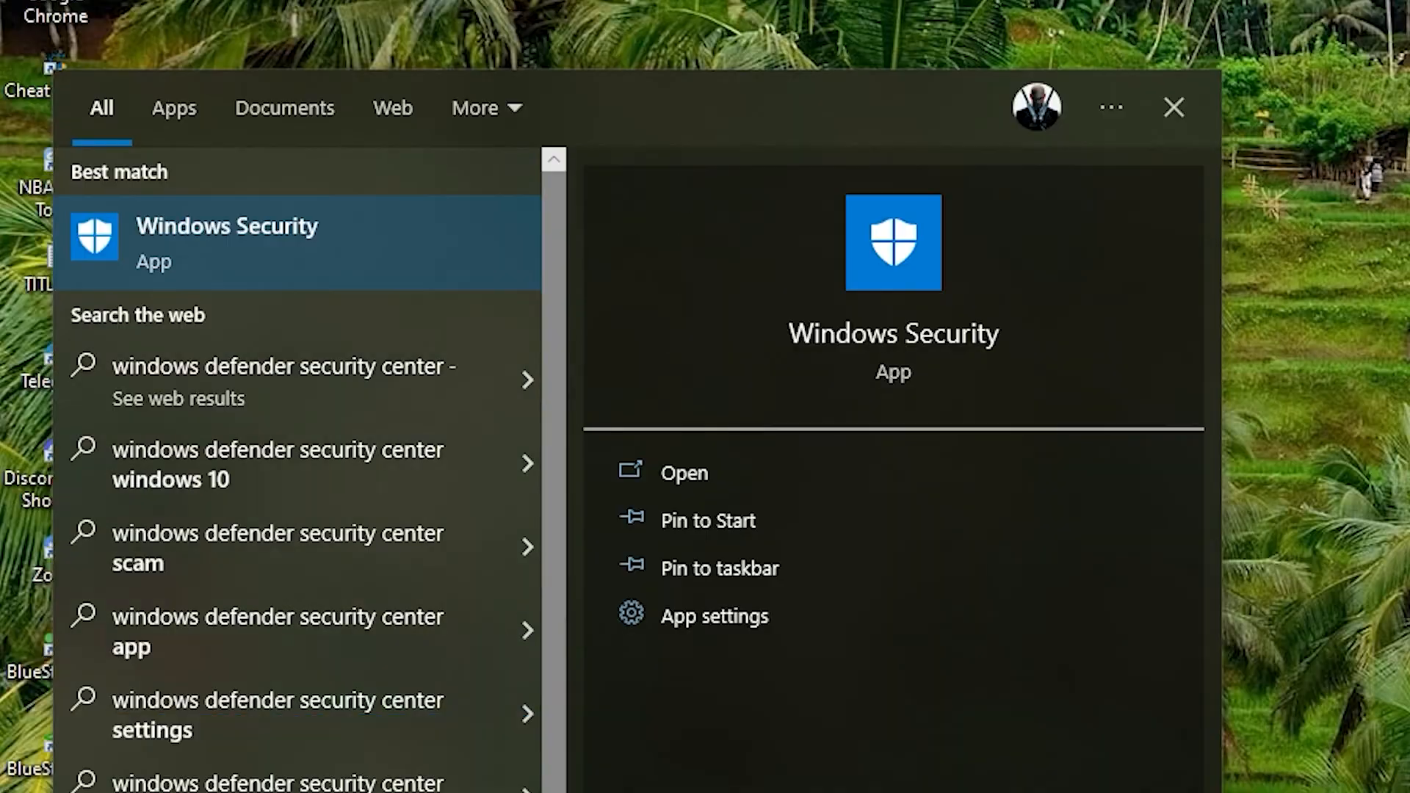
pyautogui.click(683, 471)
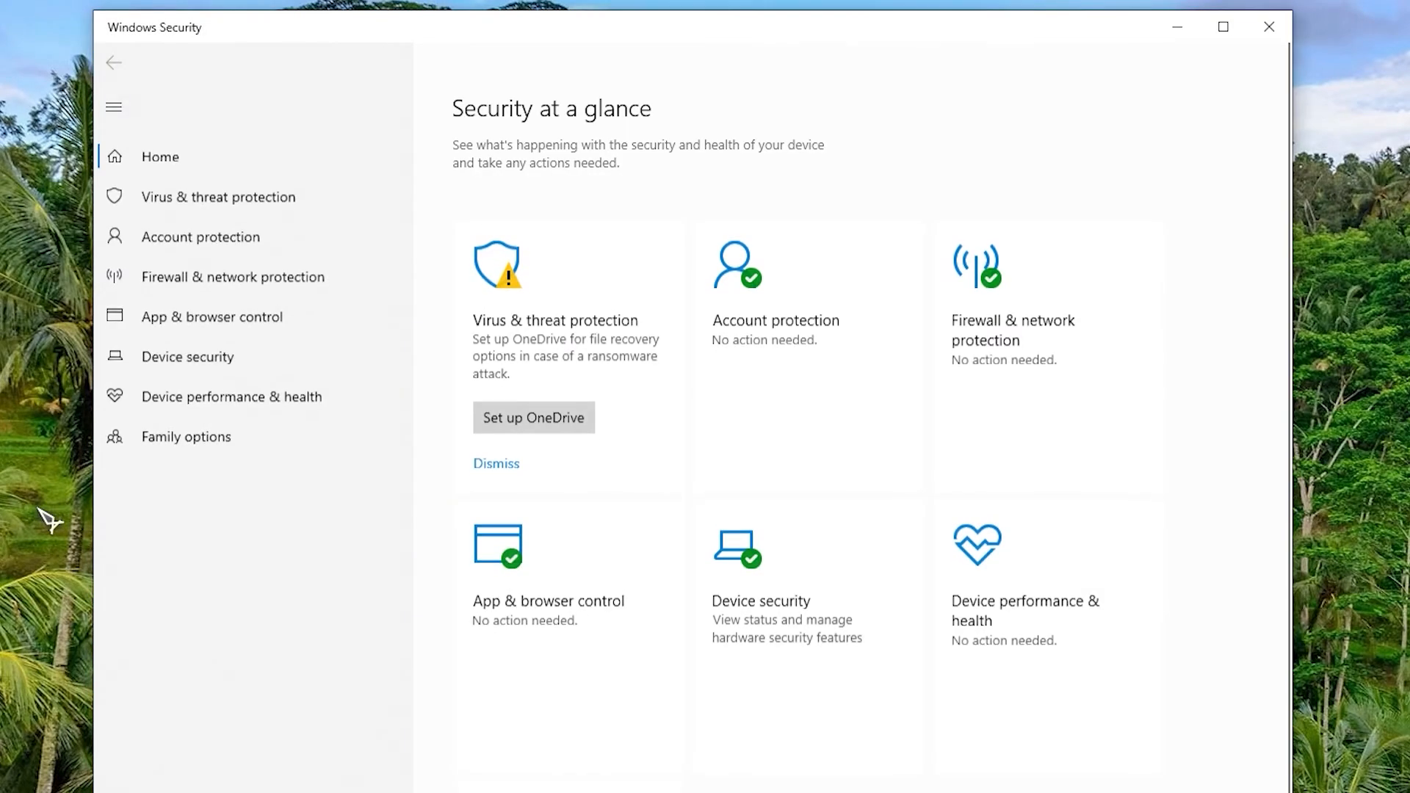
pyautogui.moveTo(232, 275)
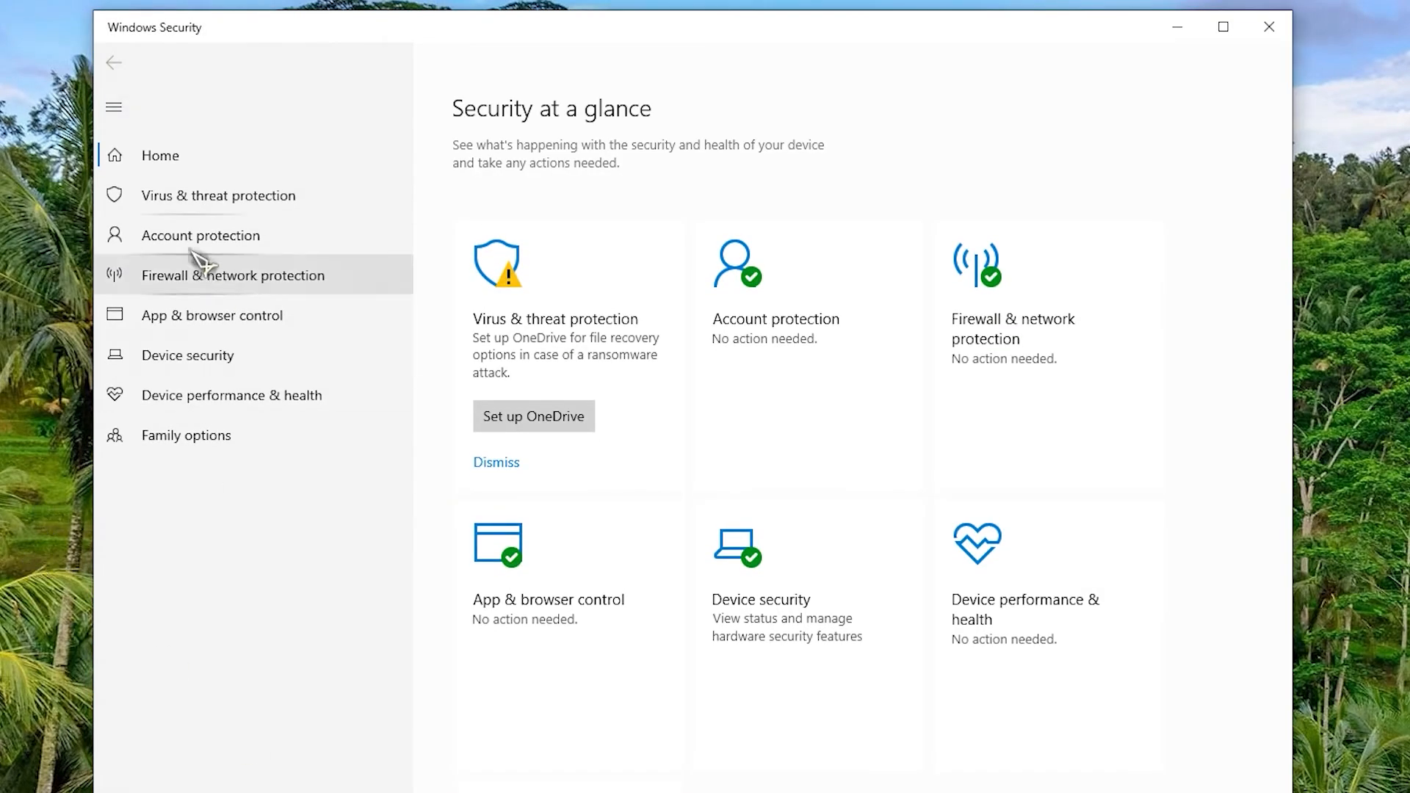
pyautogui.click(217, 195)
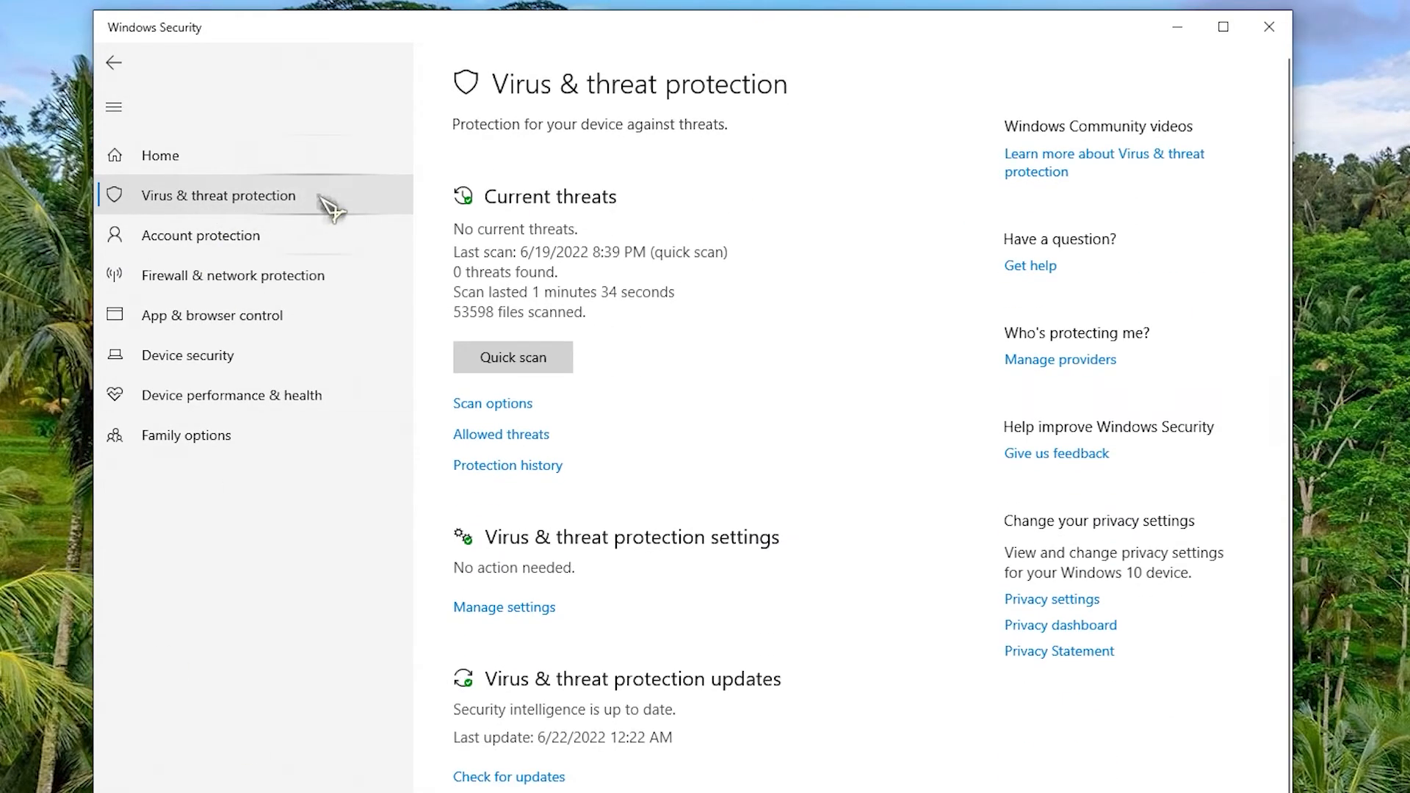
pyautogui.moveTo(840, 376)
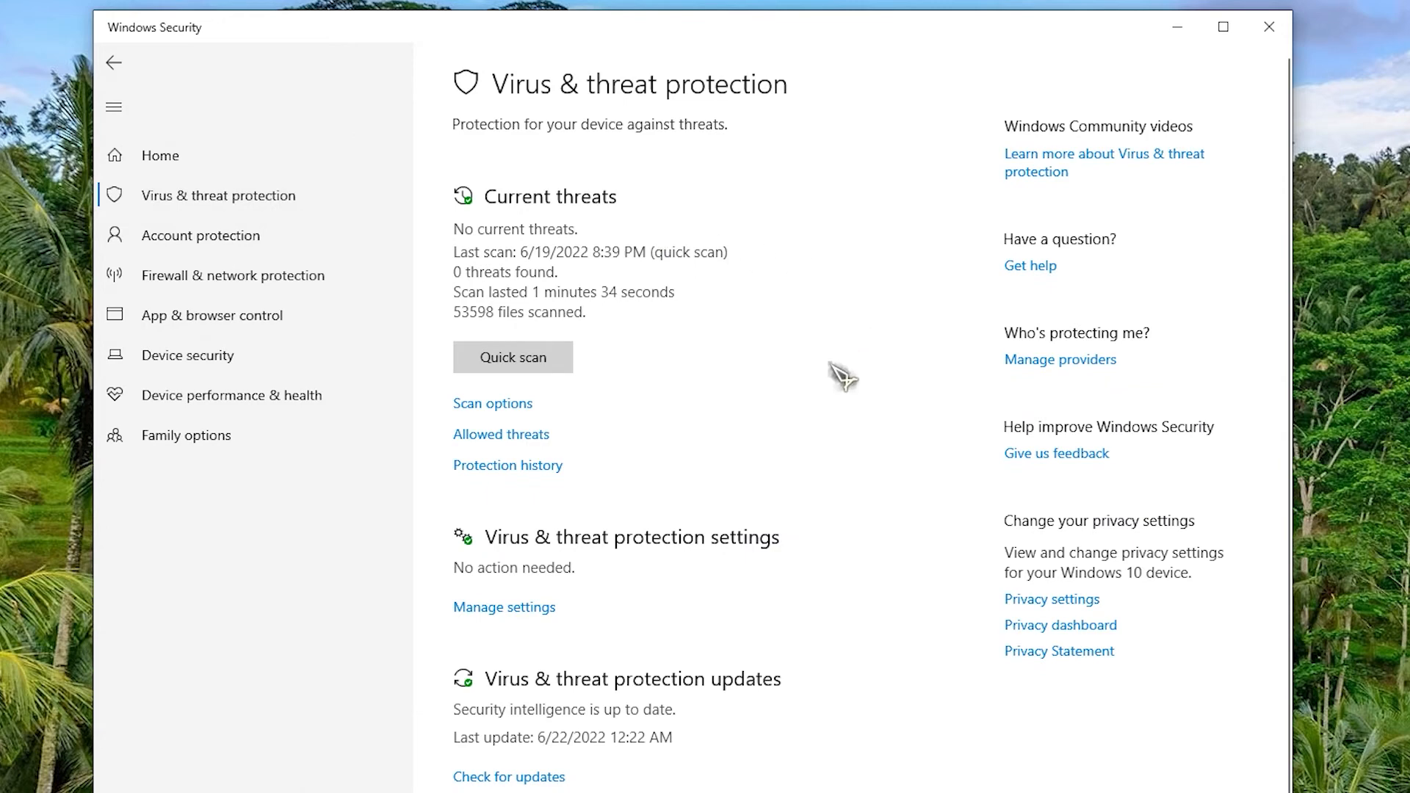
pyautogui.scroll(-3)
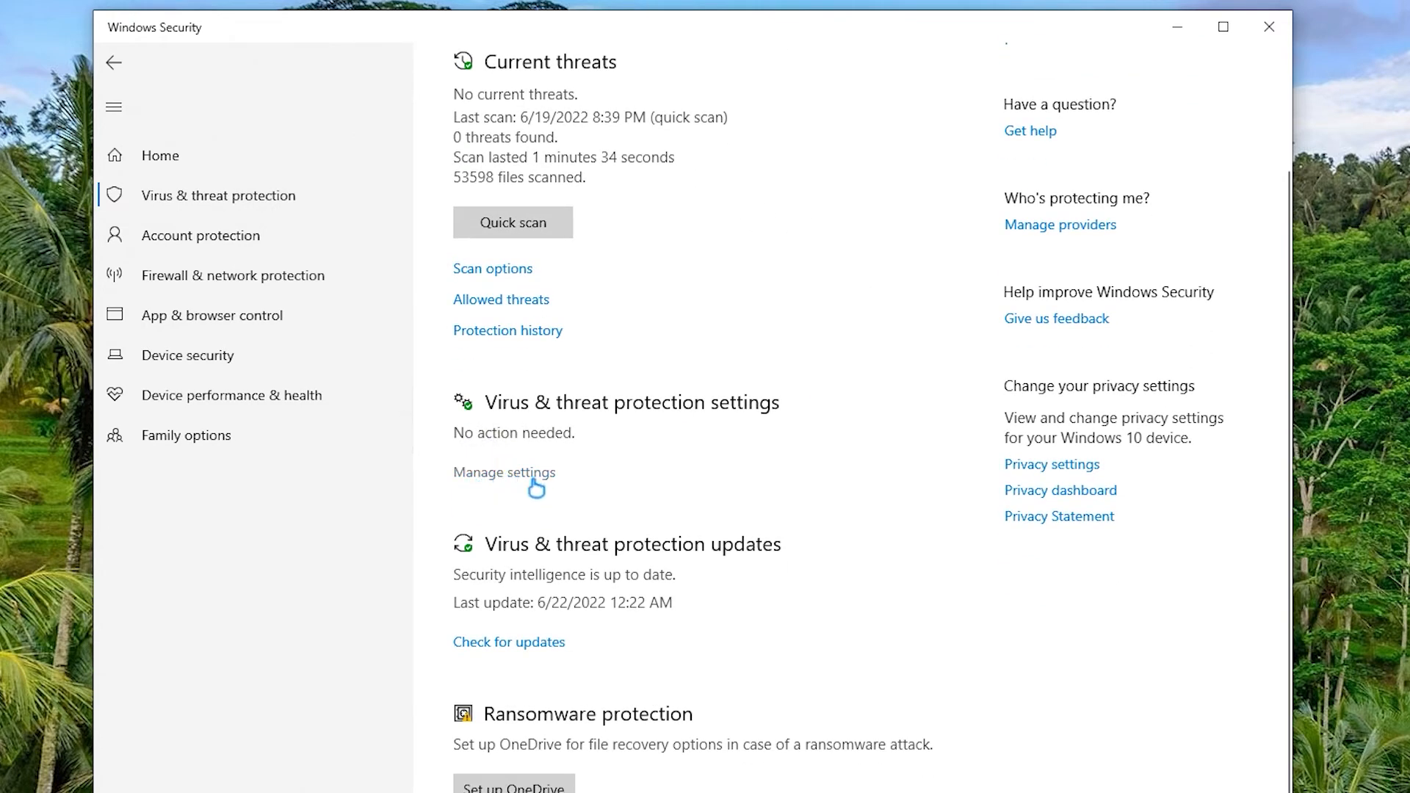
pyautogui.click(504, 472)
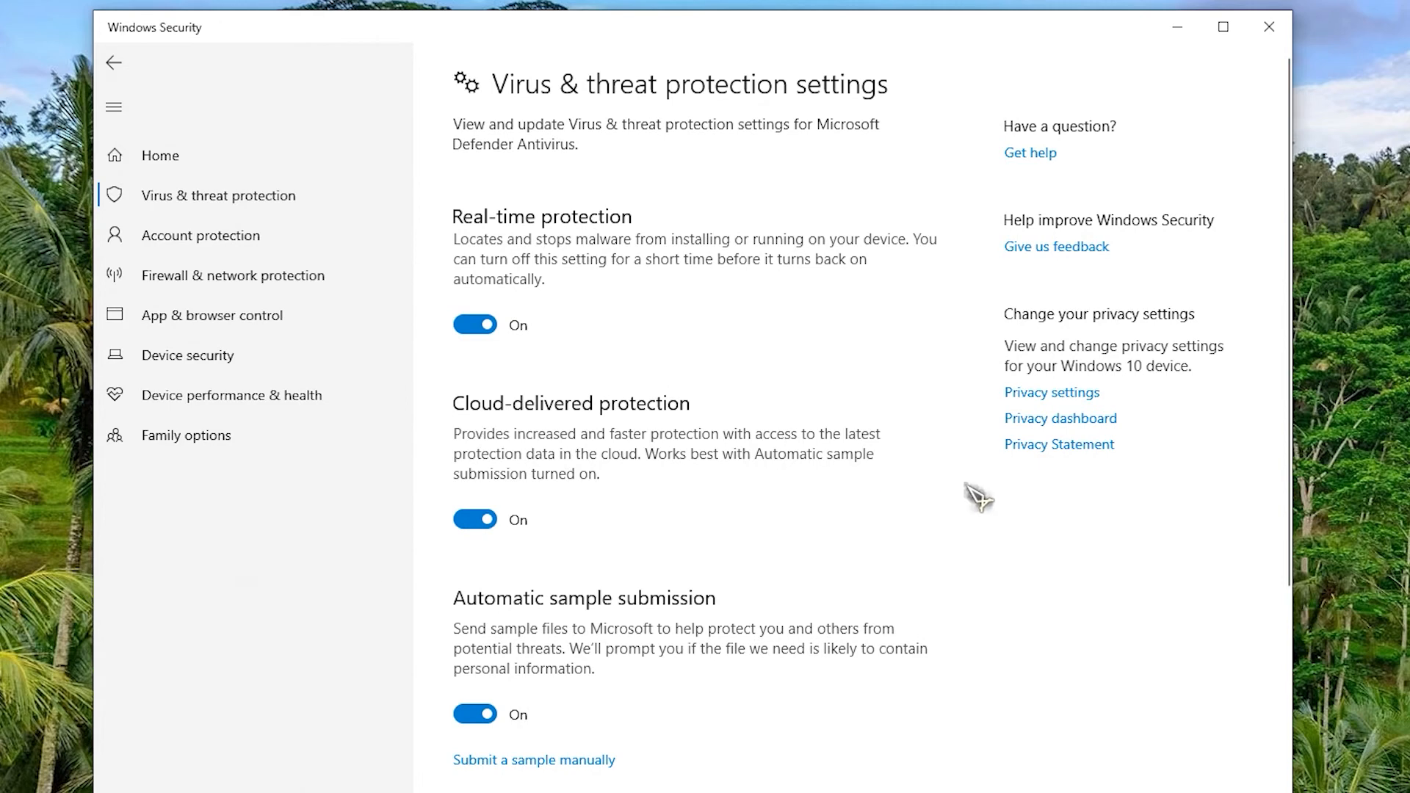
pyautogui.scroll(-3)
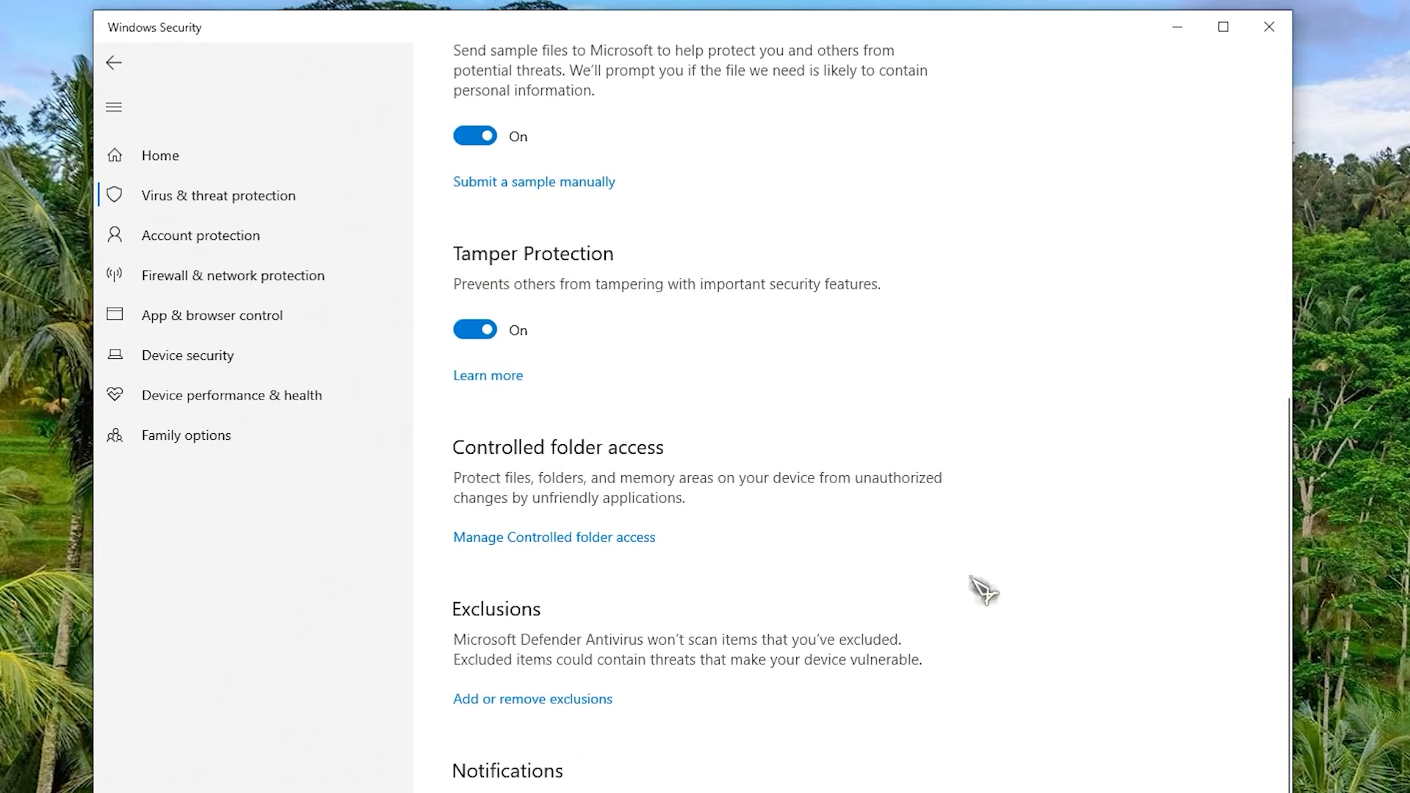
pyautogui.moveTo(594, 708)
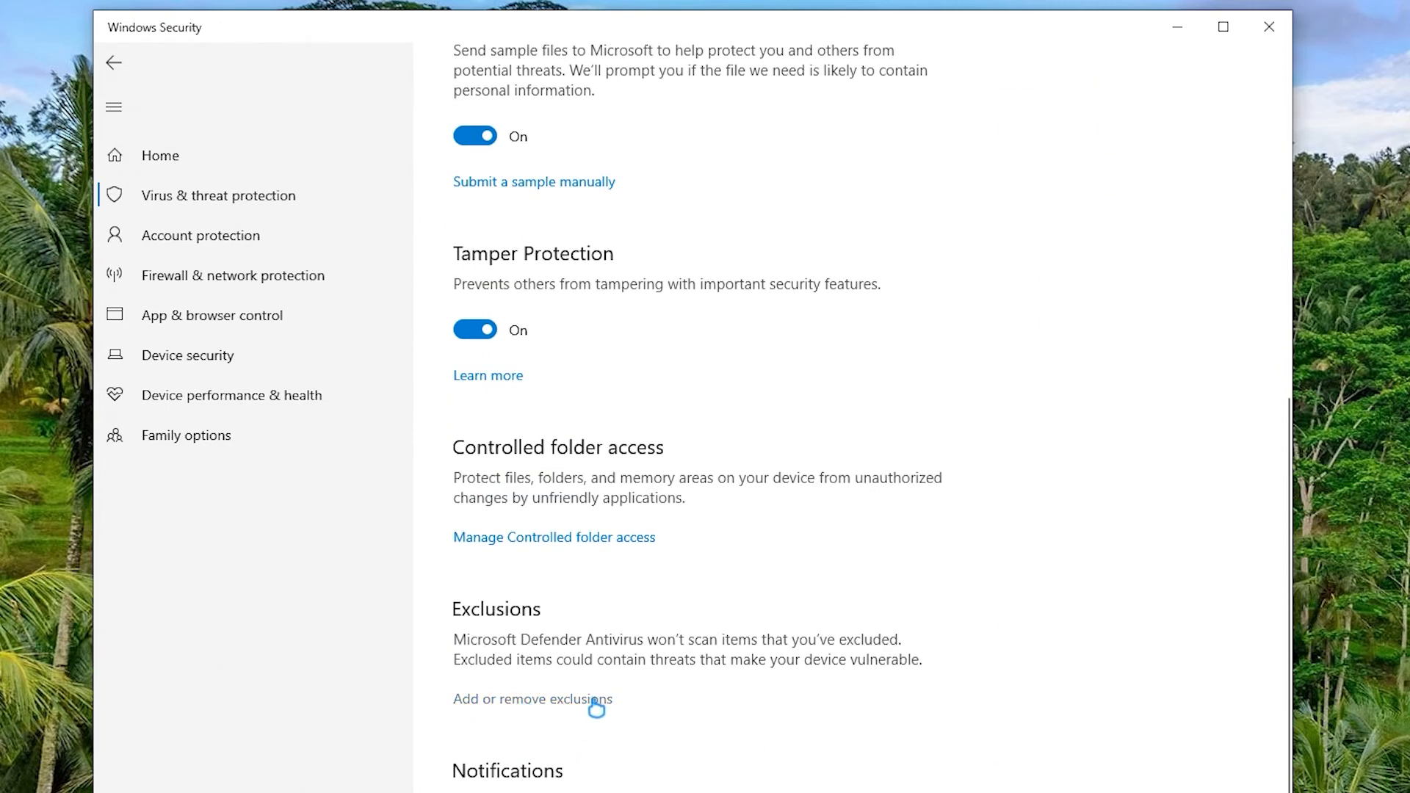
# Enter the exclusions list with UAC approval and start adding a folder exclusion
pyautogui.click(532, 699)
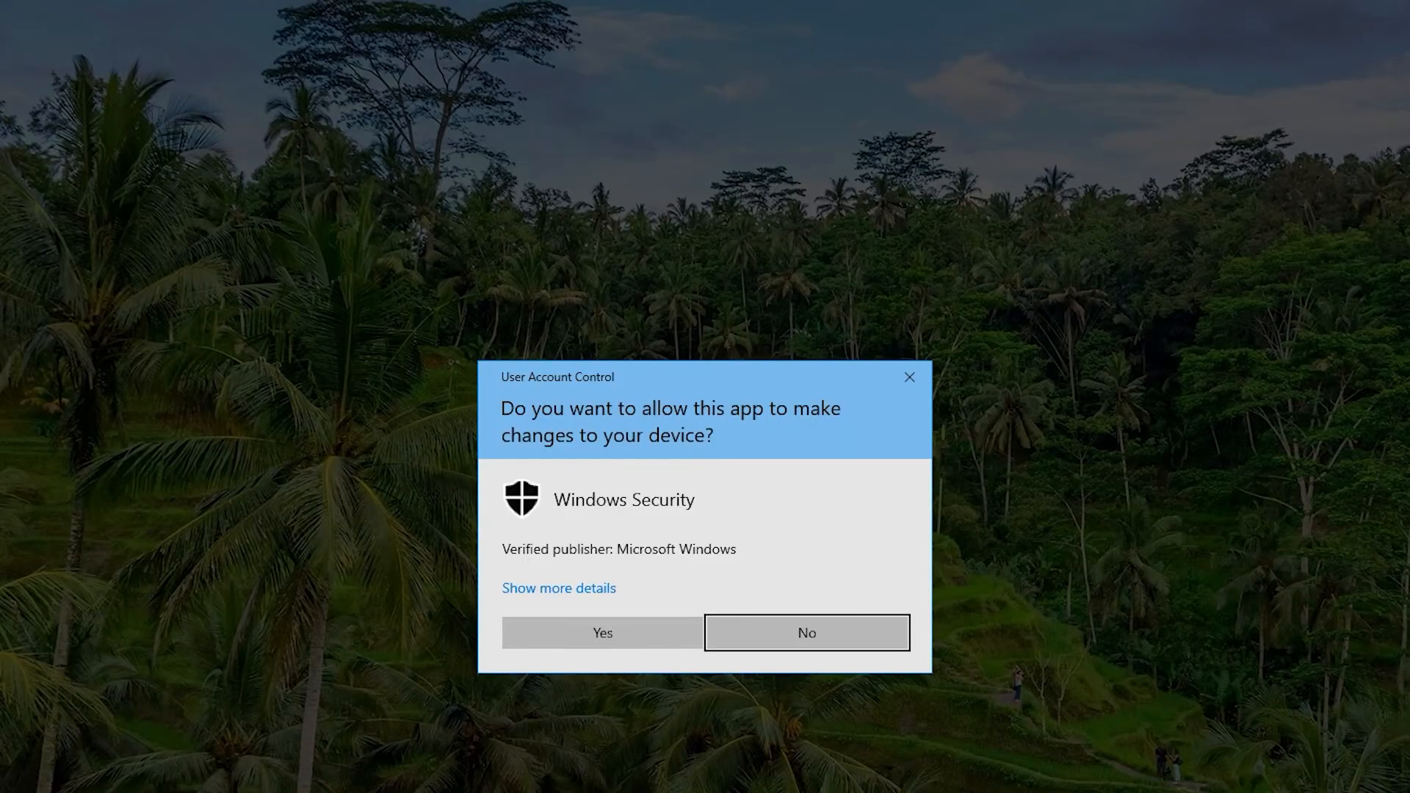
pyautogui.click(601, 632)
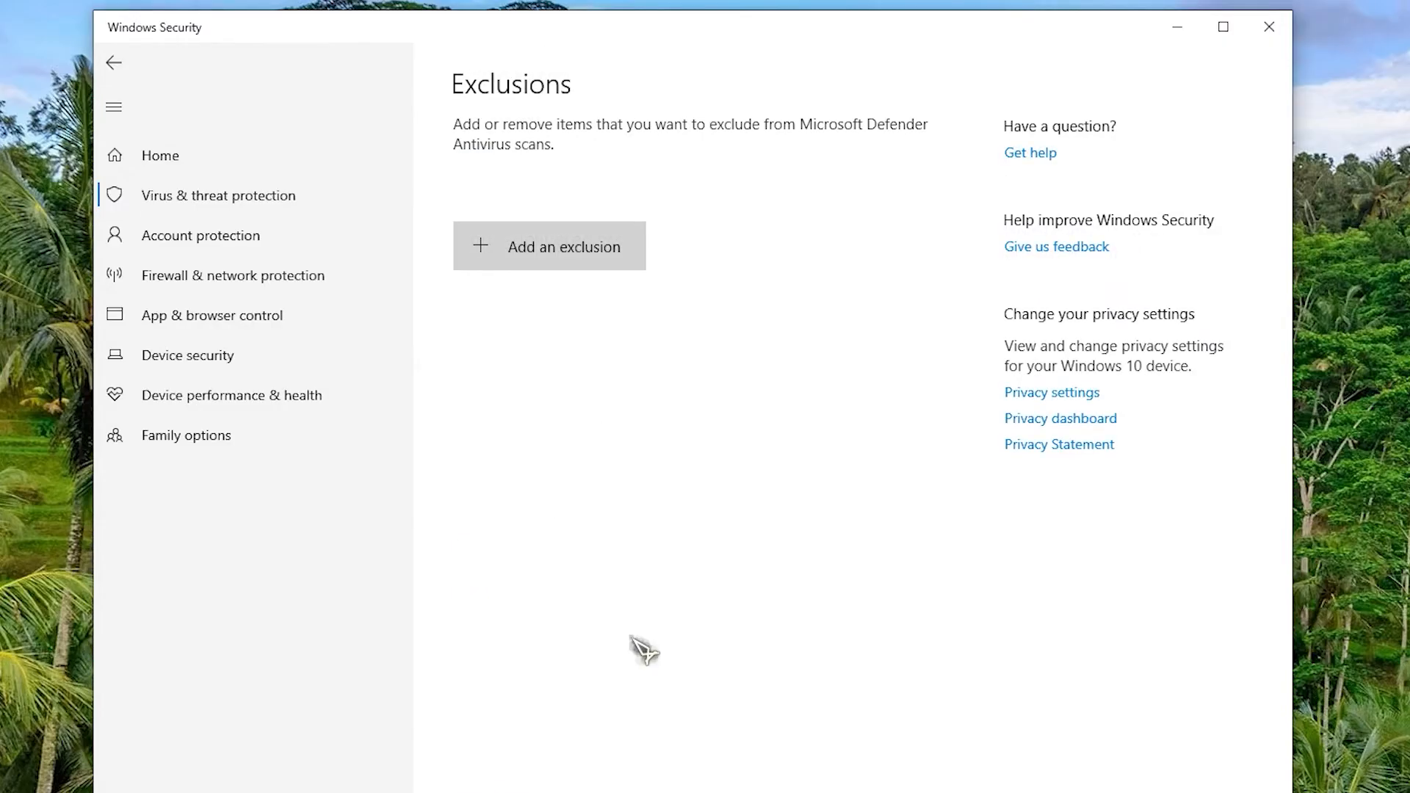
pyautogui.moveTo(655, 278)
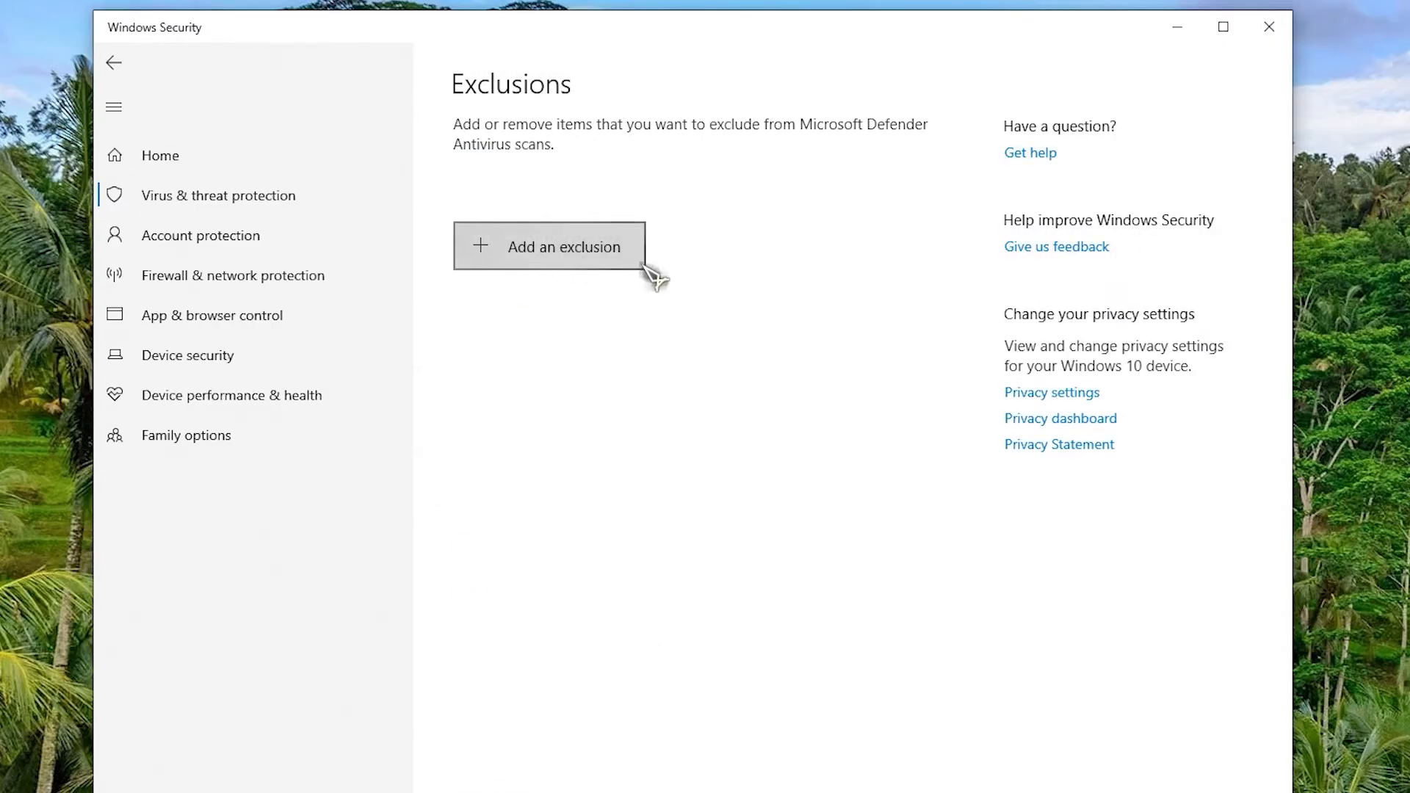
pyautogui.click(564, 246)
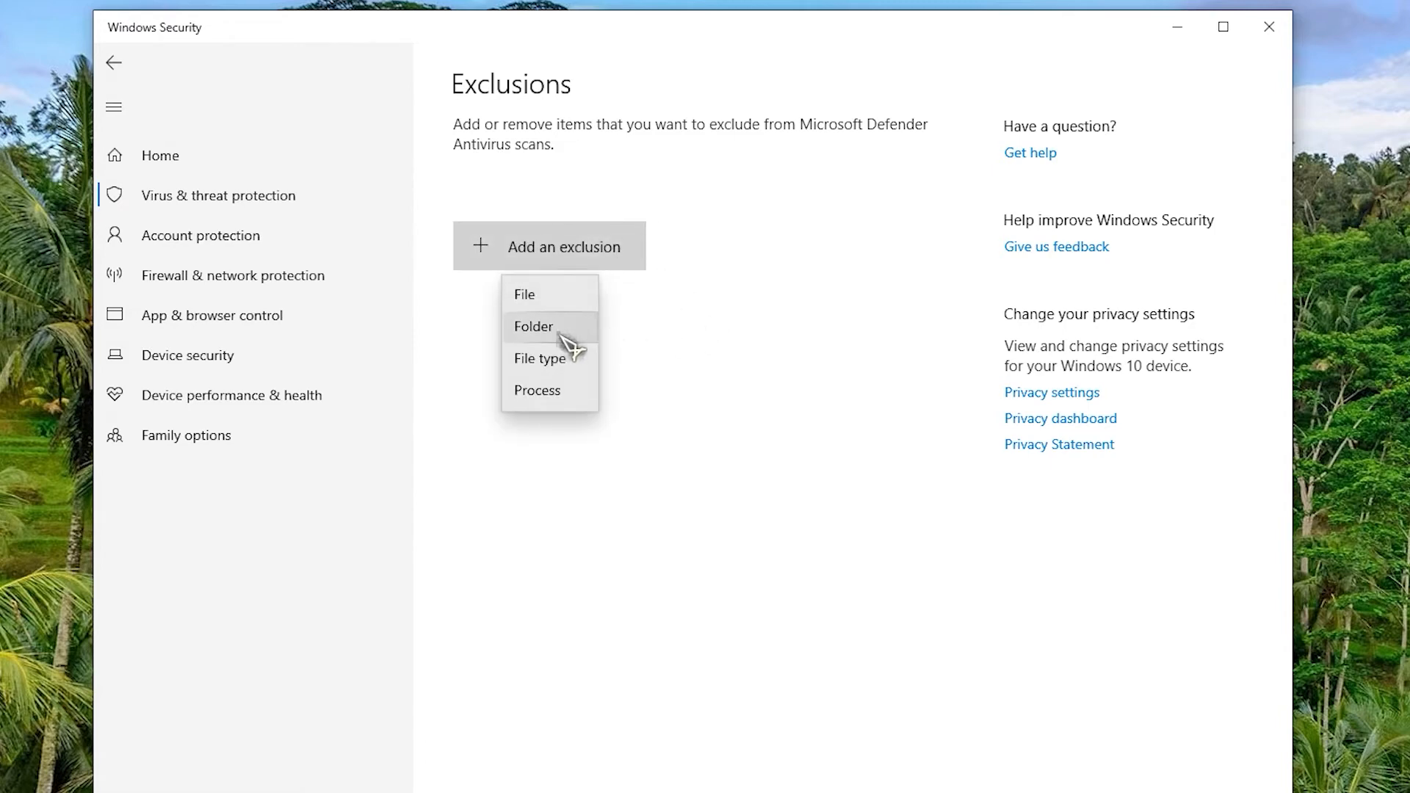
pyautogui.click(531, 326)
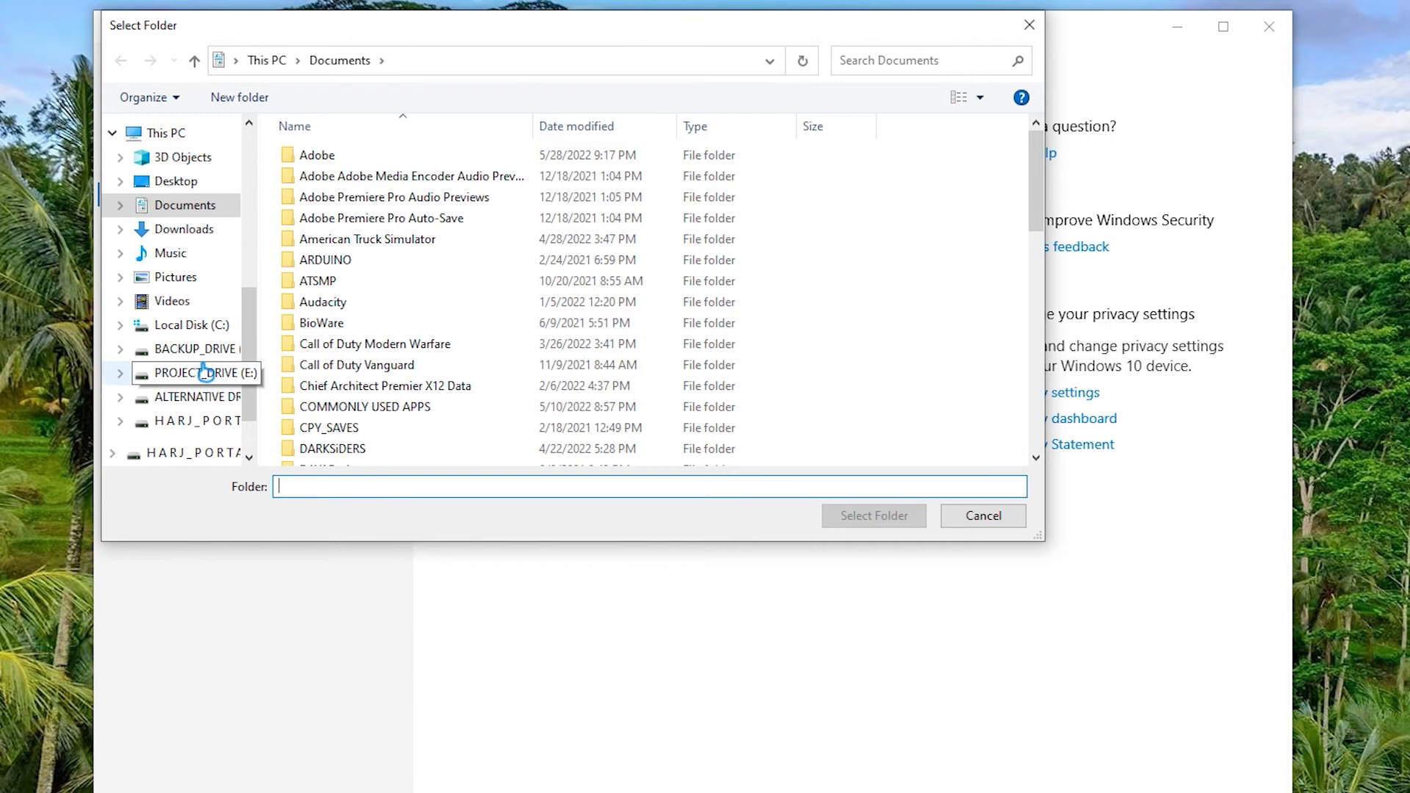
# Select D:\Program Files\BLuestacks as the excluded folder
pyautogui.click(189, 349)
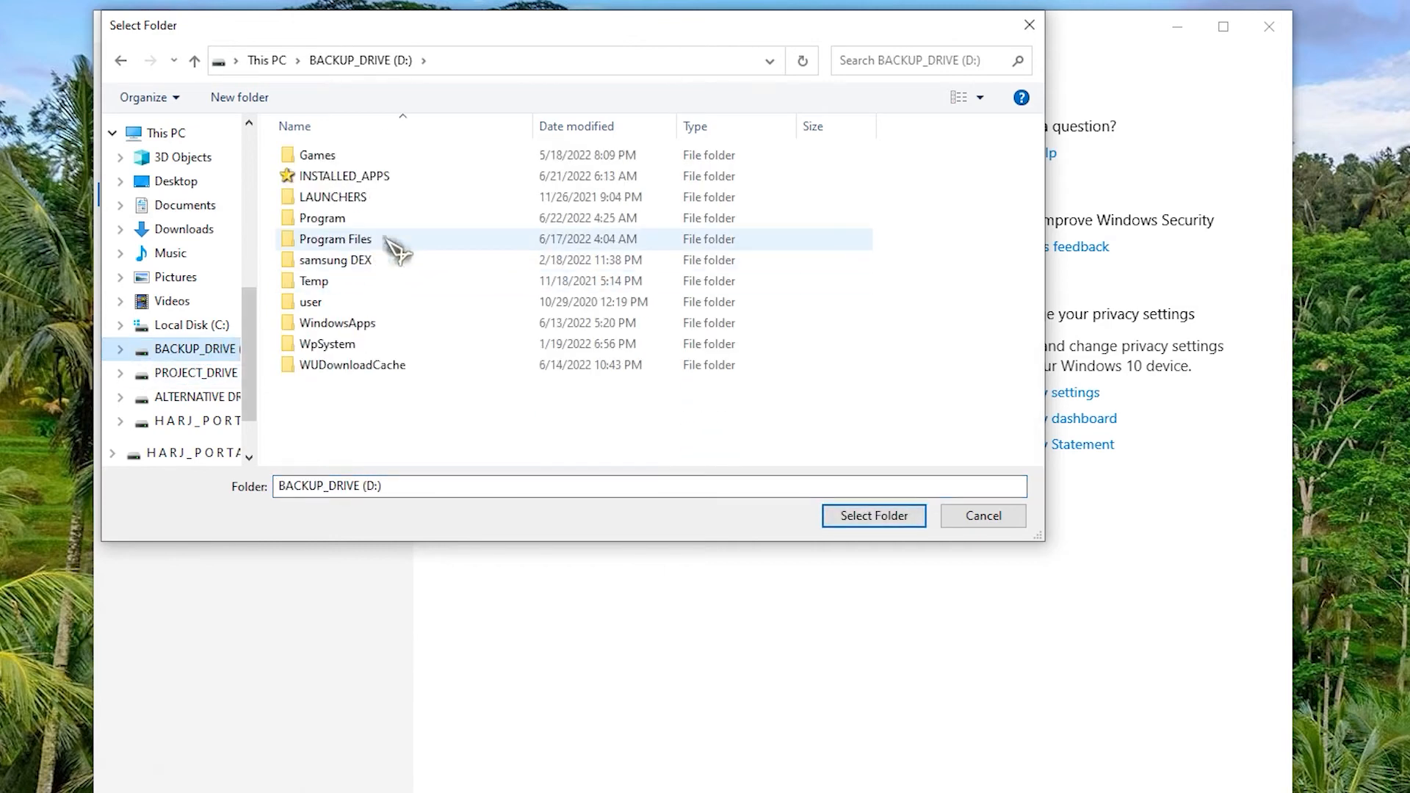
pyautogui.doubleClick(335, 238)
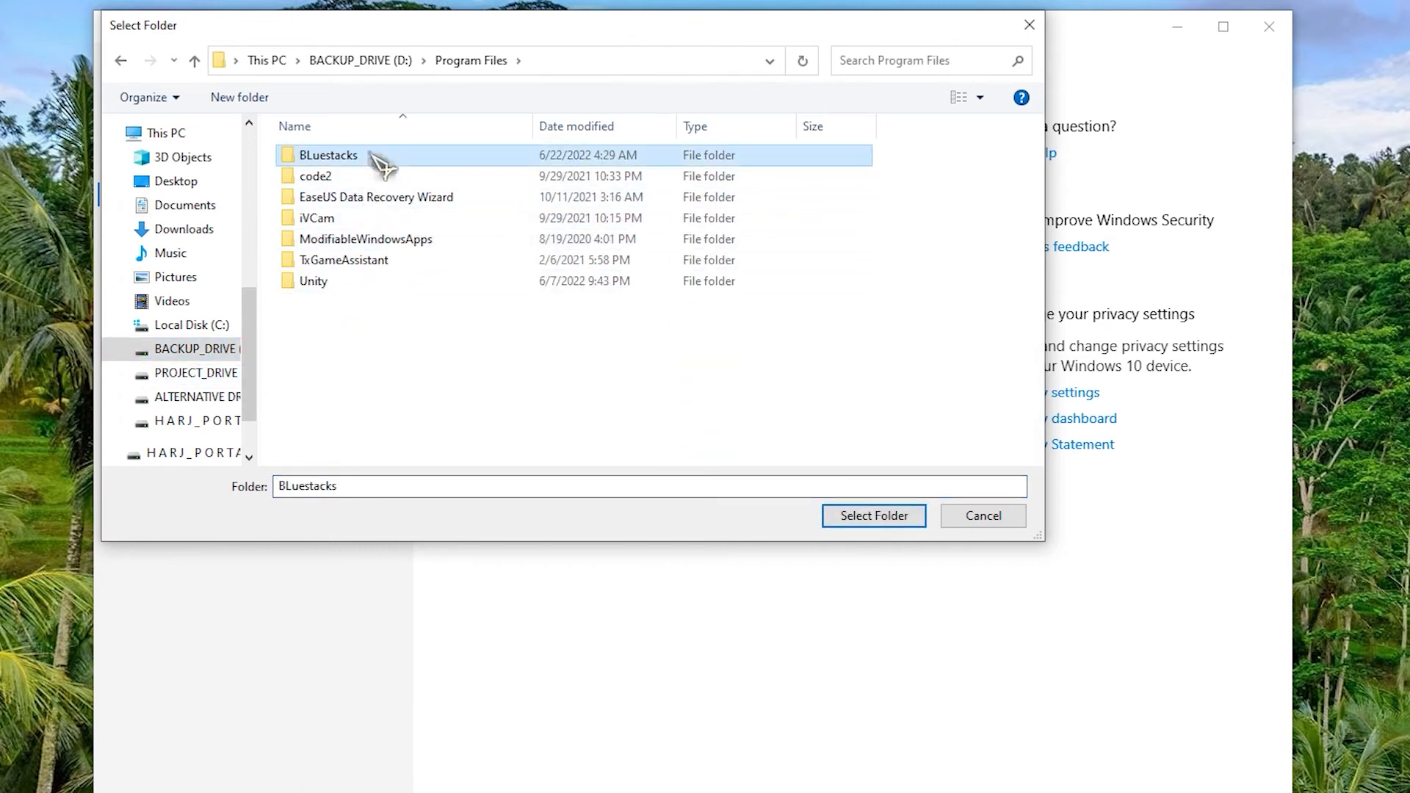
pyautogui.click(872, 515)
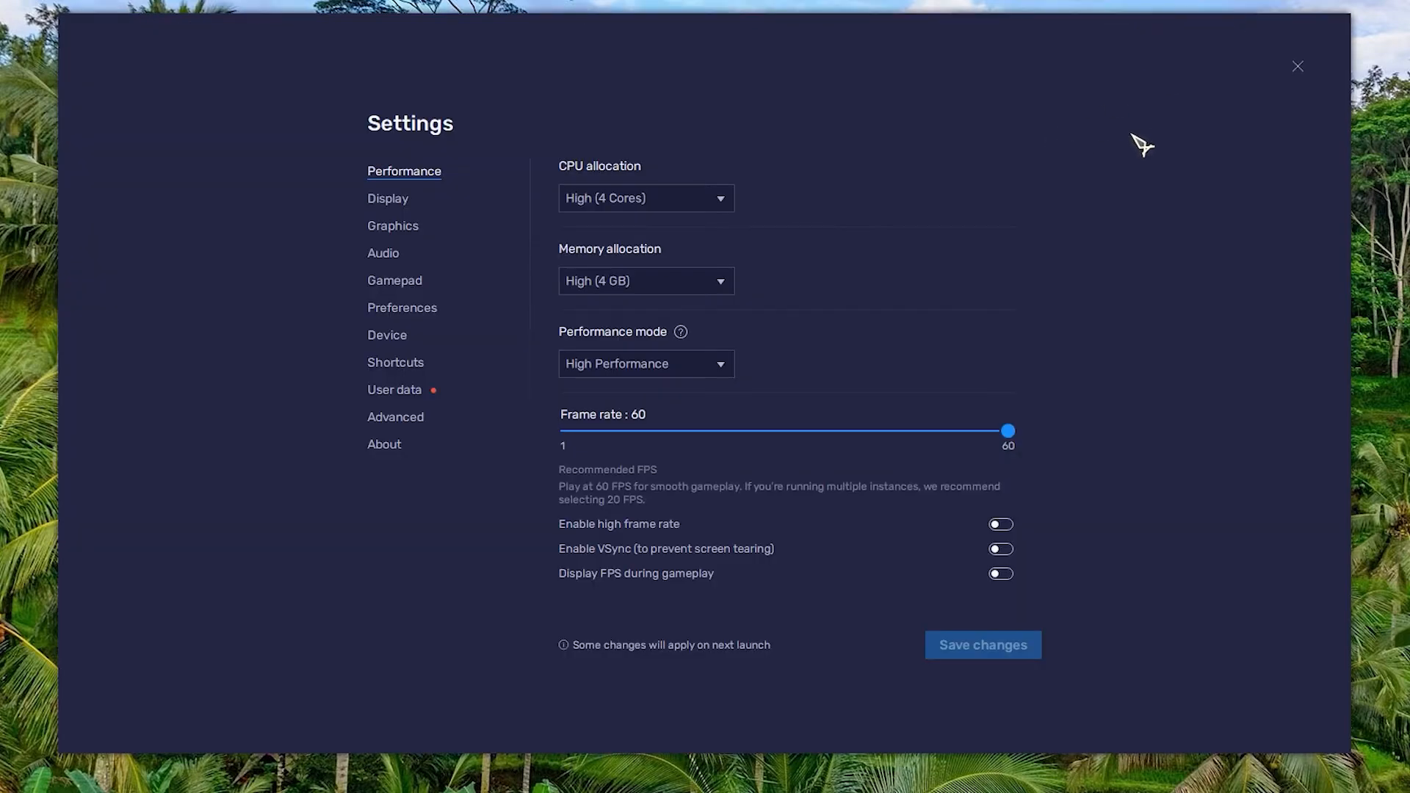
# Review Display settings at 1600 x 900 and 240 DPI, then close BlueStacks
pyautogui.click(387, 199)
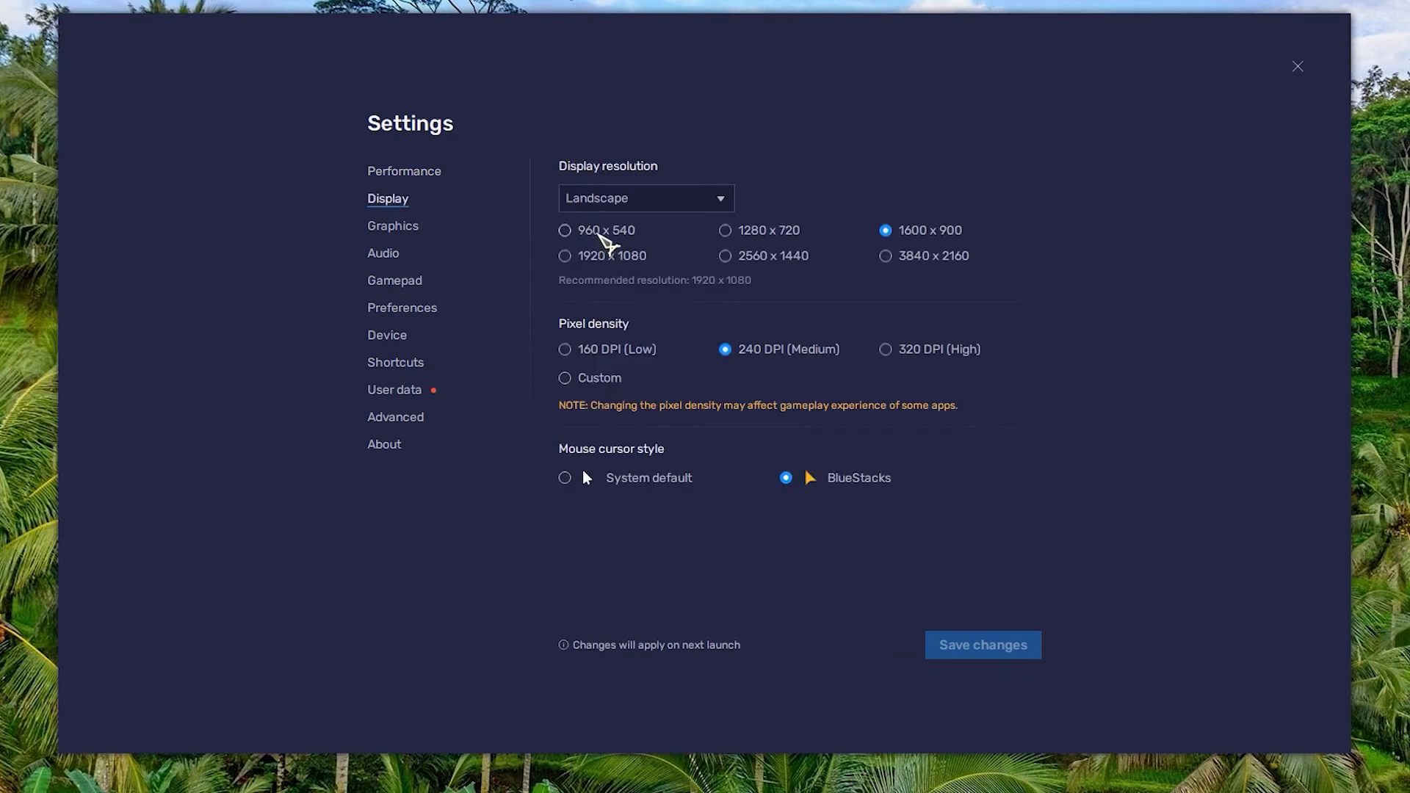
pyautogui.moveTo(750, 242)
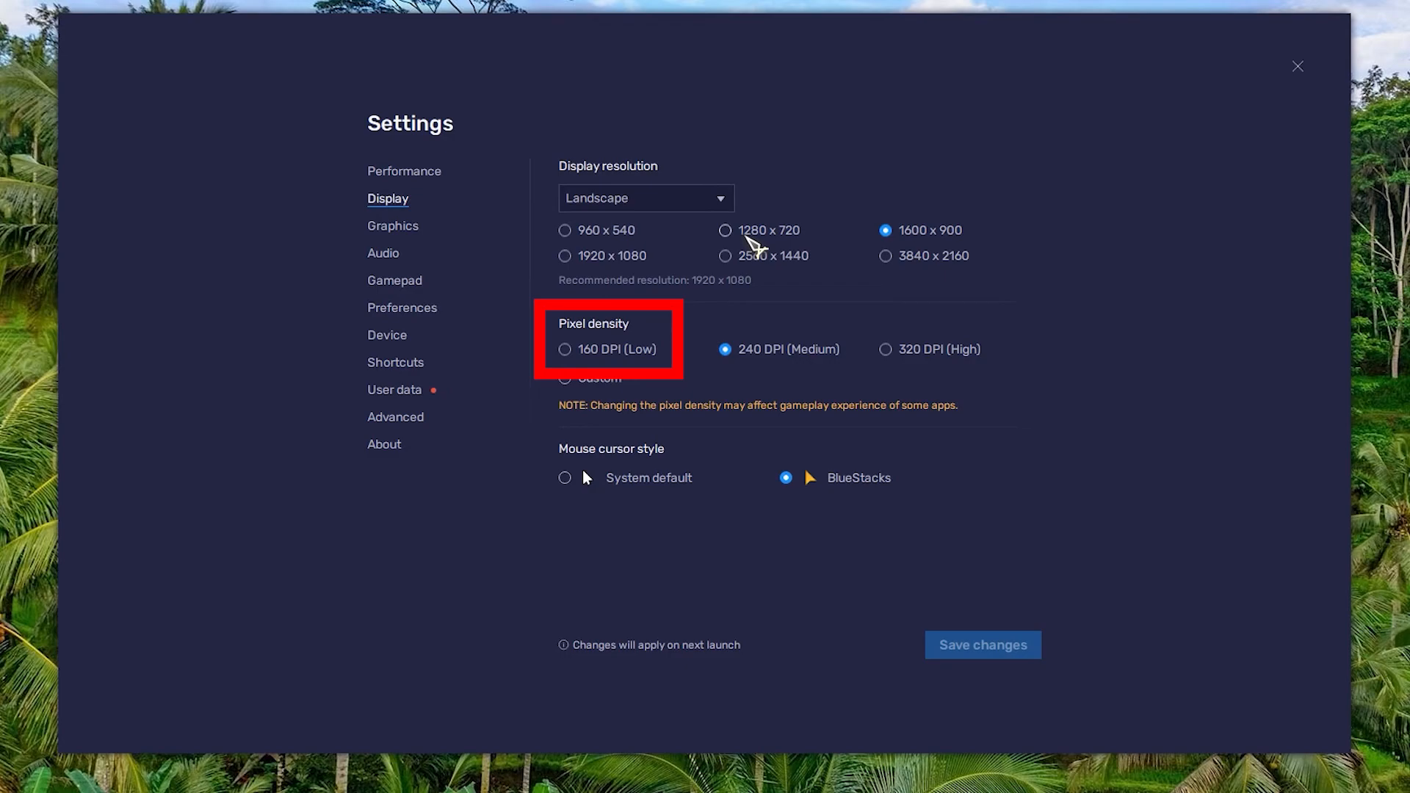
pyautogui.click(1296, 66)
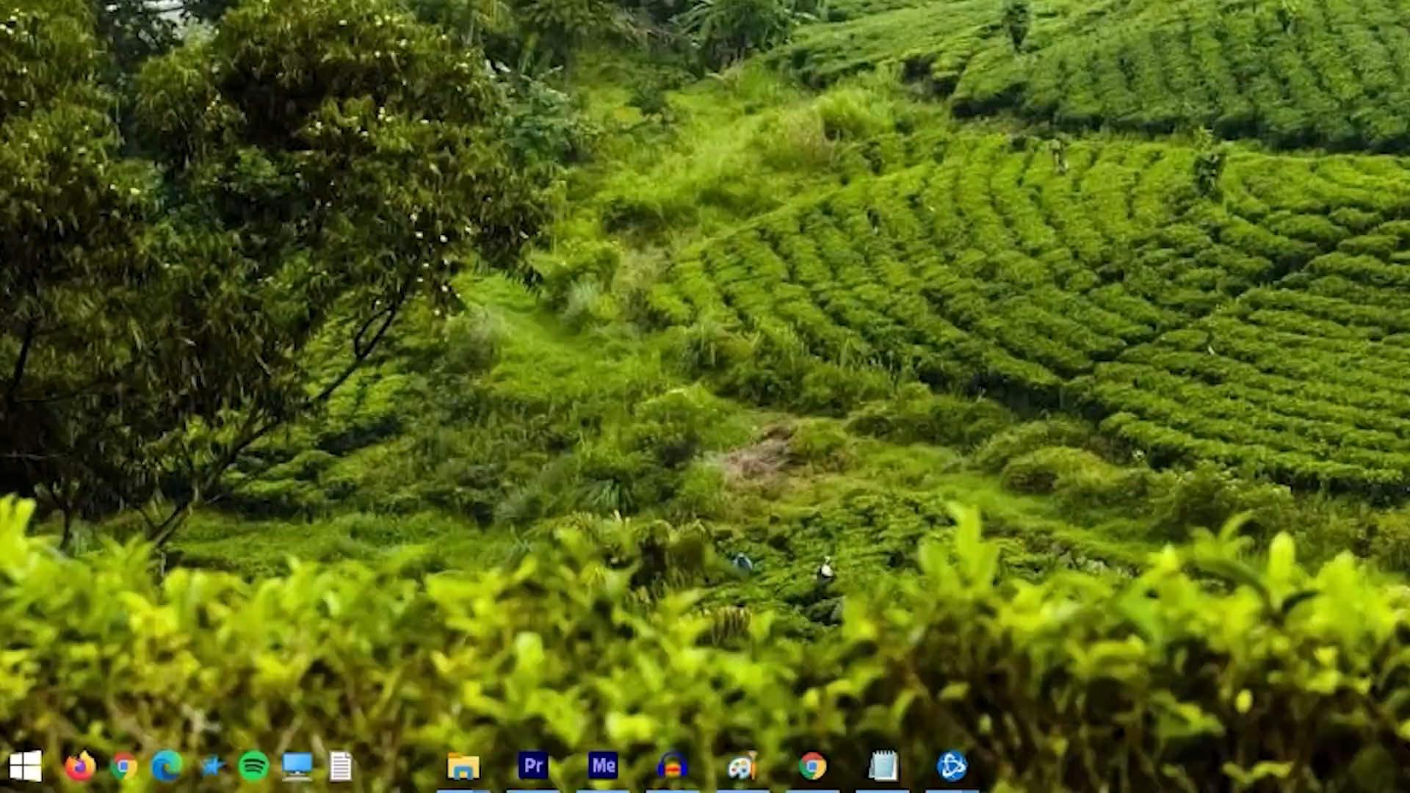
# Run an automatic driver search for the NVIDIA GeForce GTX 1050 Ti under Display adapters, confirming the best driver is installed
pyautogui.rightClick(18, 764)
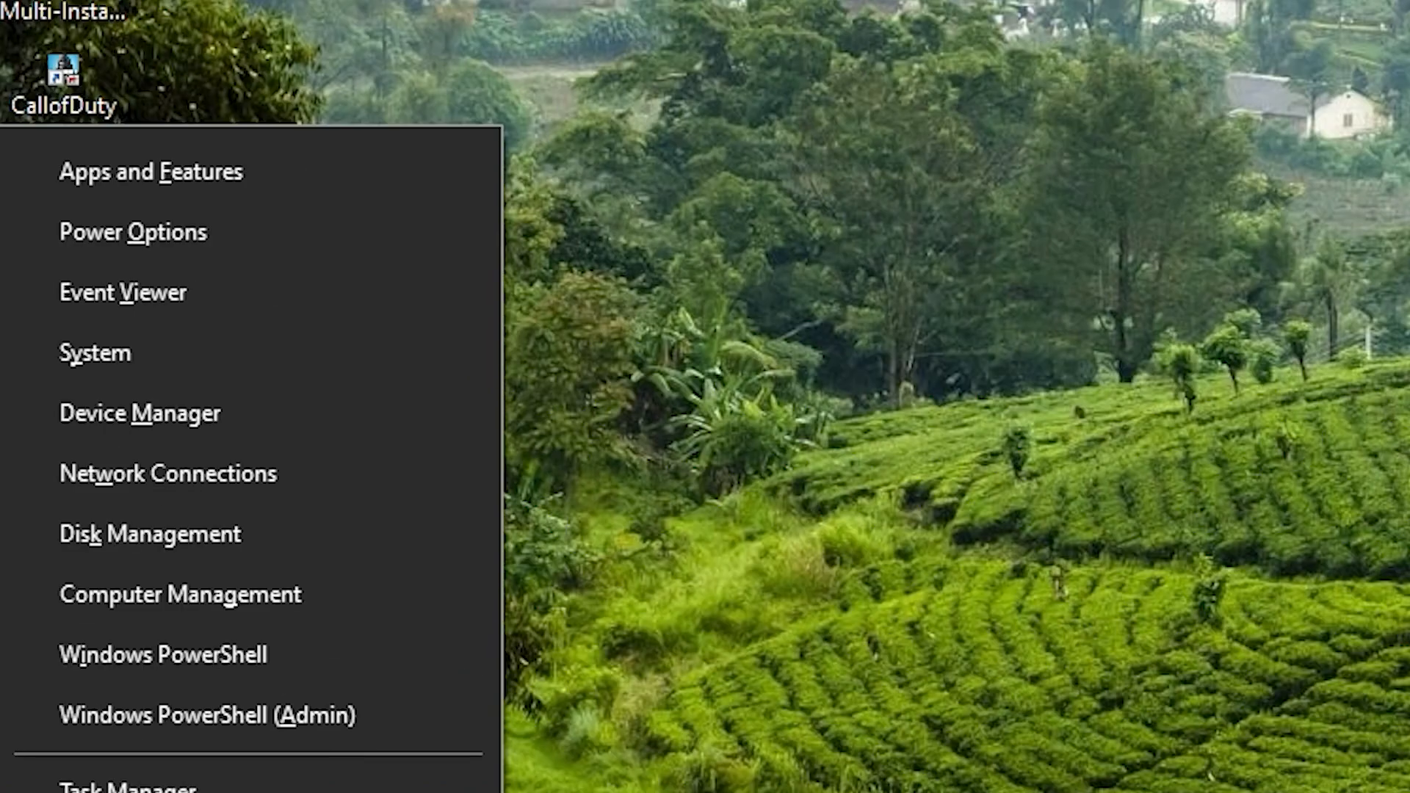
pyautogui.moveTo(270, 432)
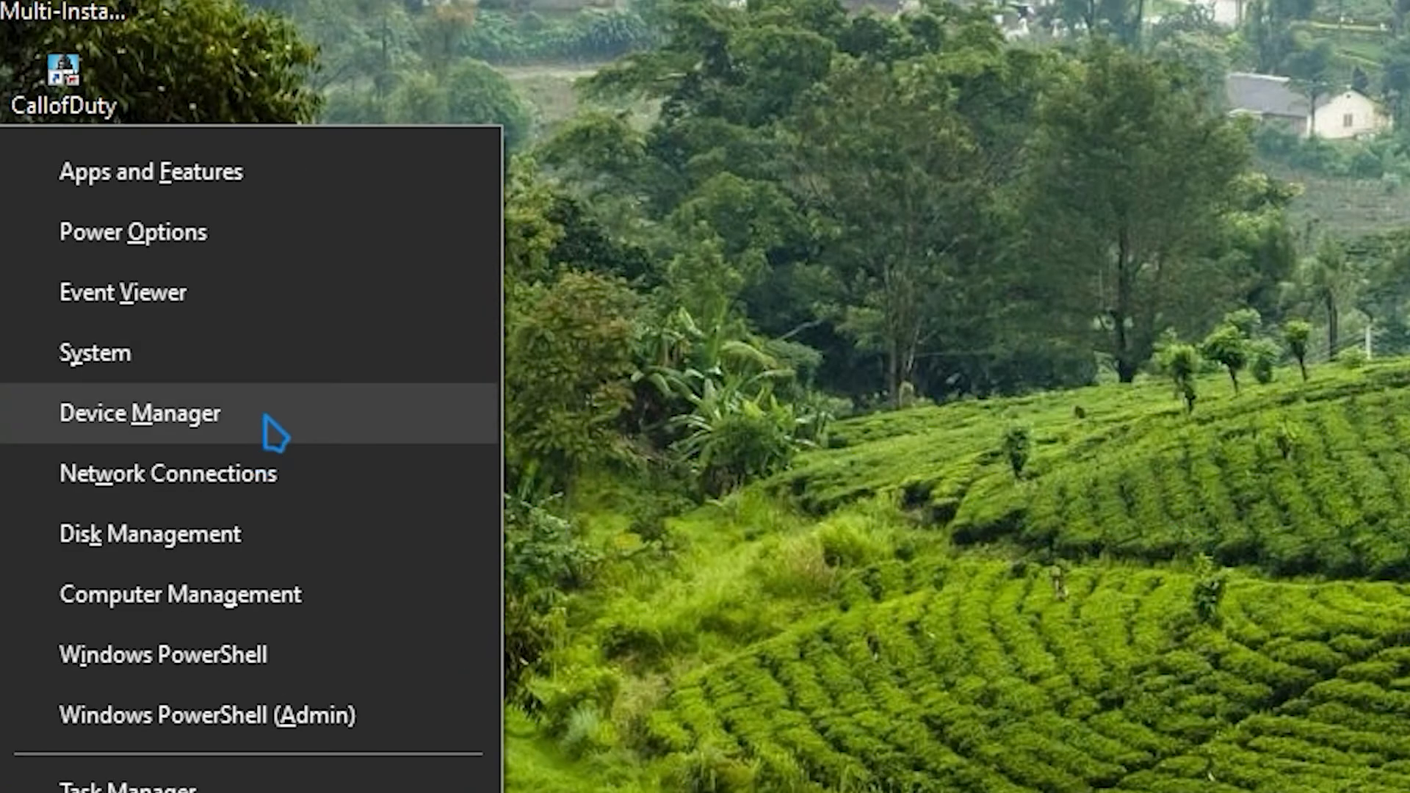
pyautogui.click(139, 413)
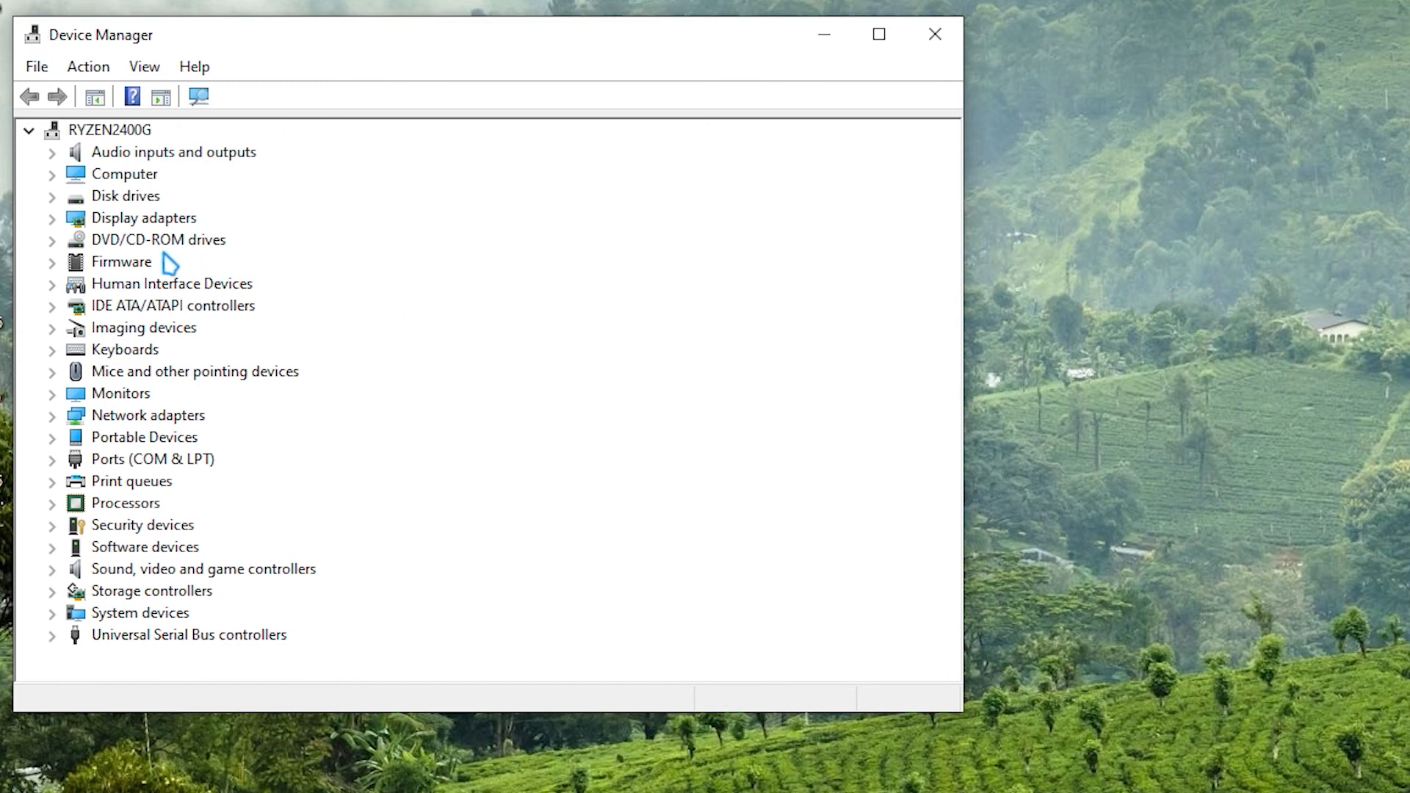
pyautogui.click(53, 217)
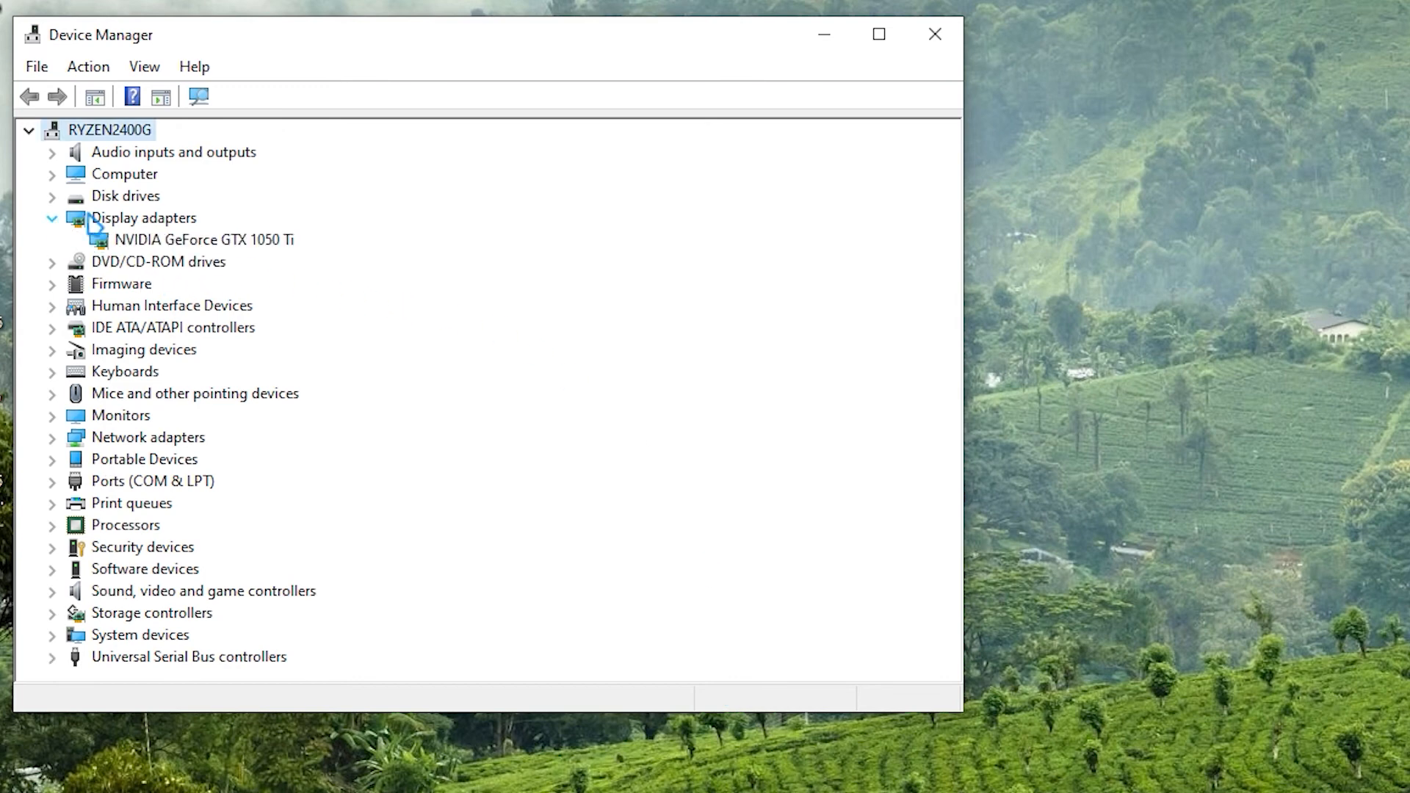
pyautogui.rightClick(190, 239)
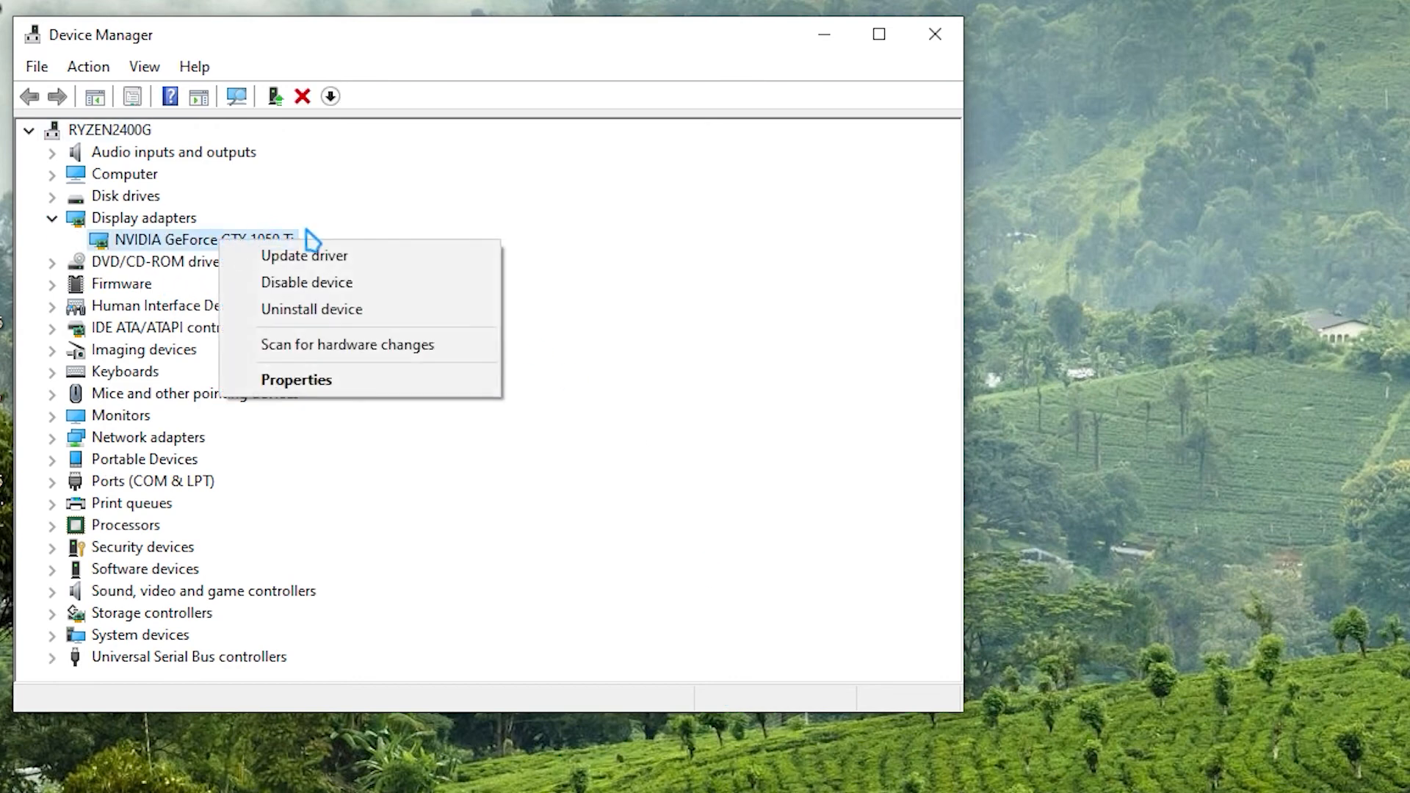
pyautogui.click(303, 255)
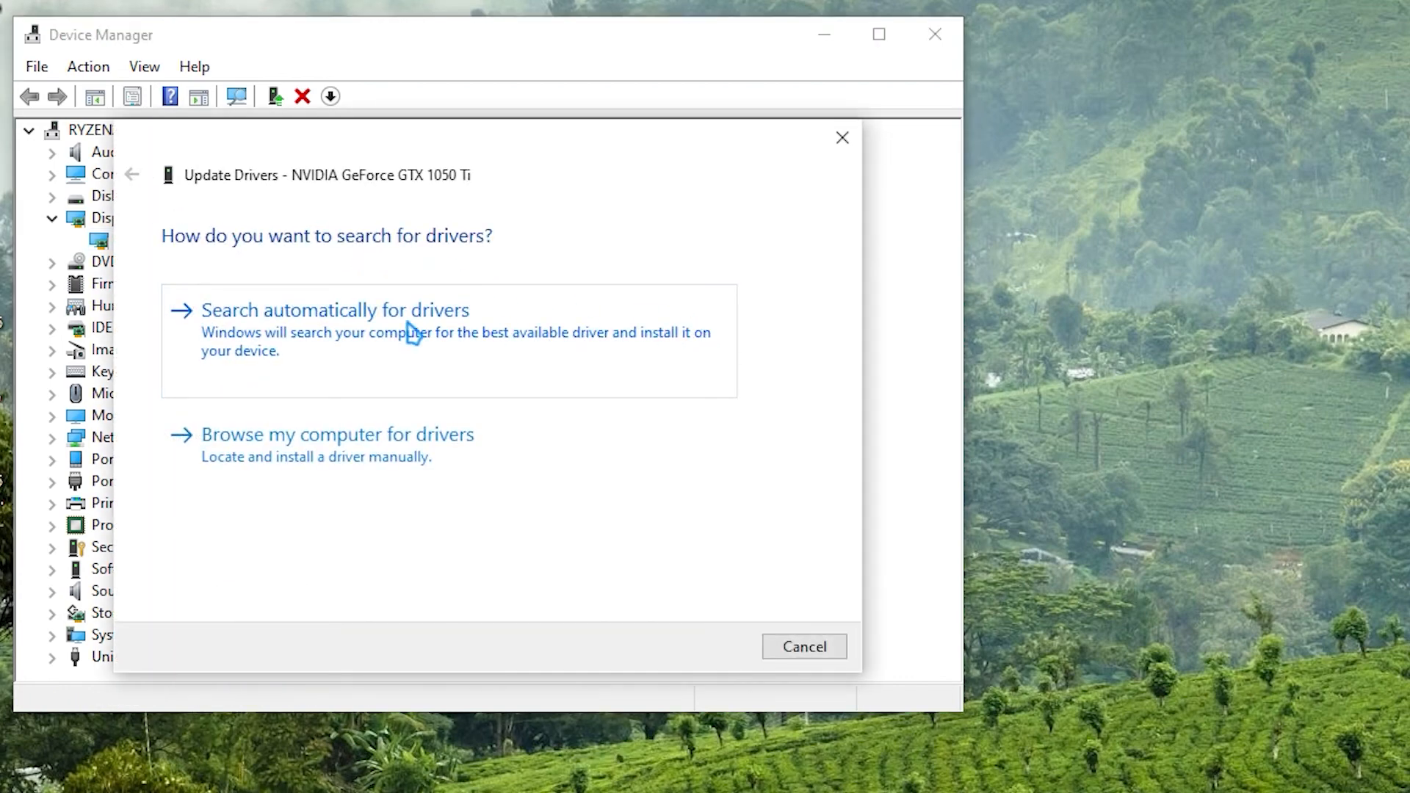
pyautogui.click(335, 310)
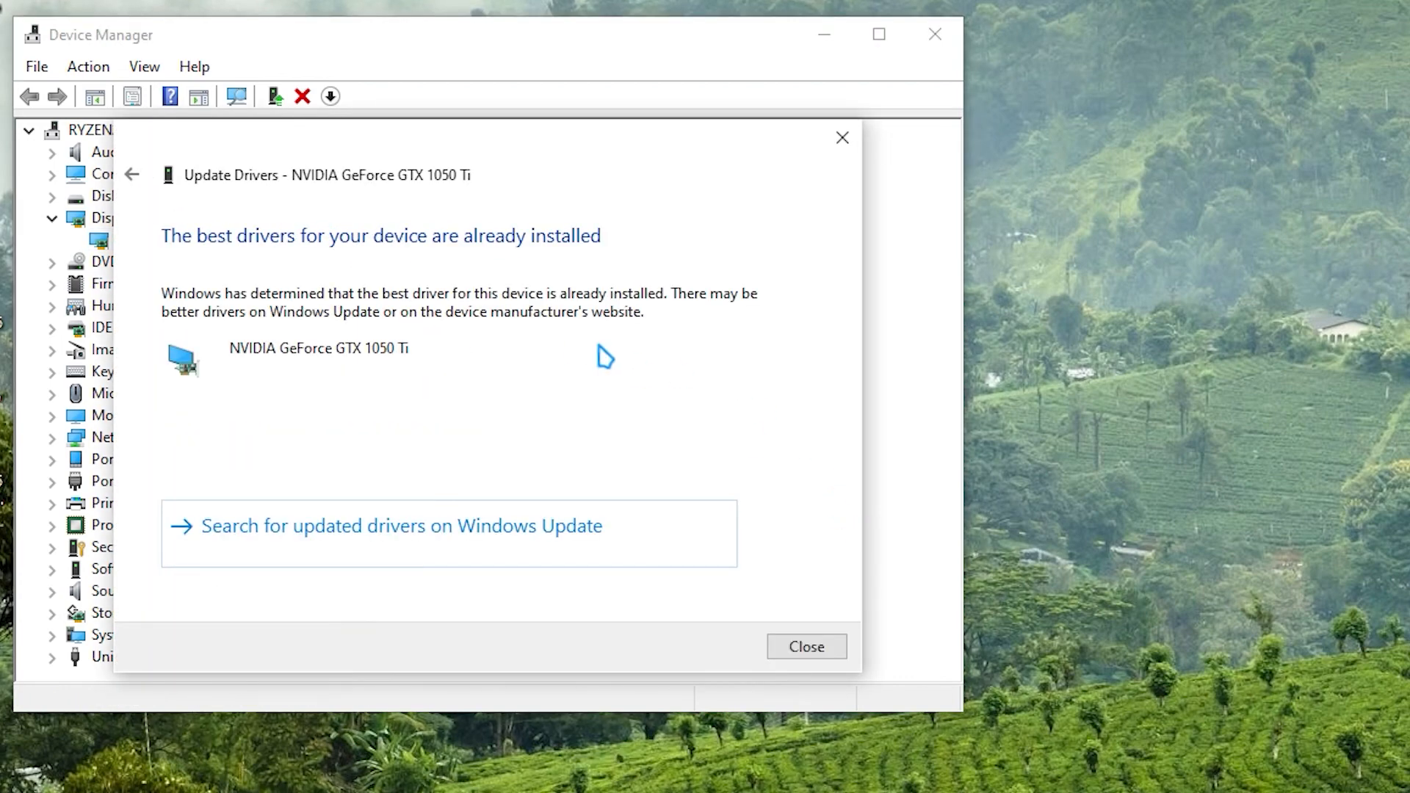